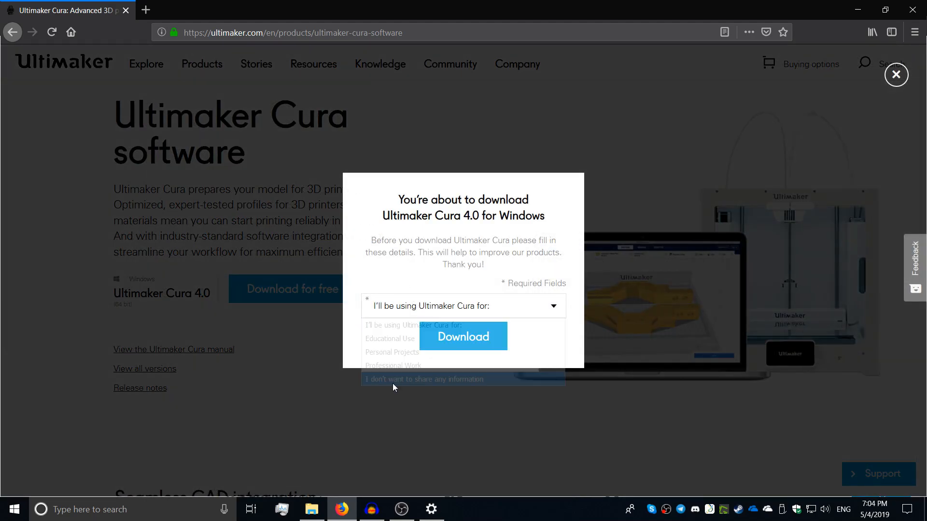
Download Cura 4.0 without sharing usage information and cancel the save prompt
click(463, 336)
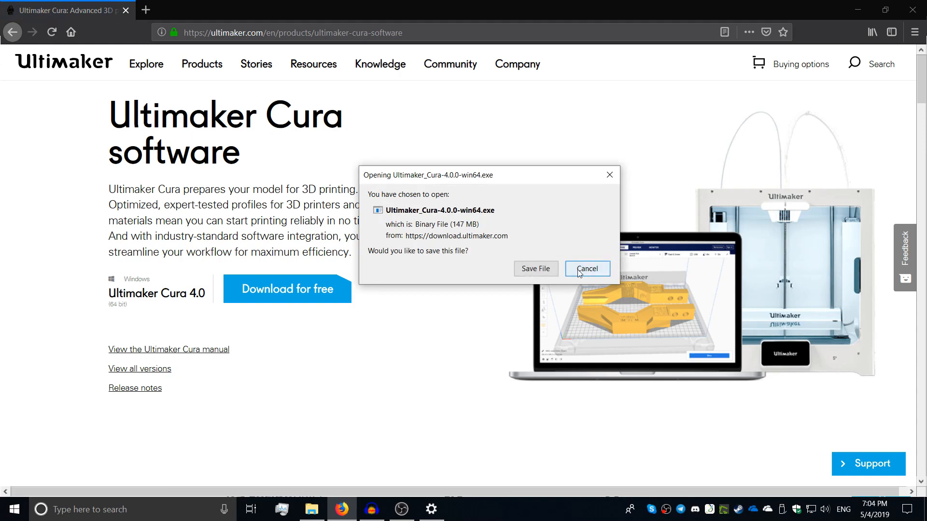
click(587, 268)
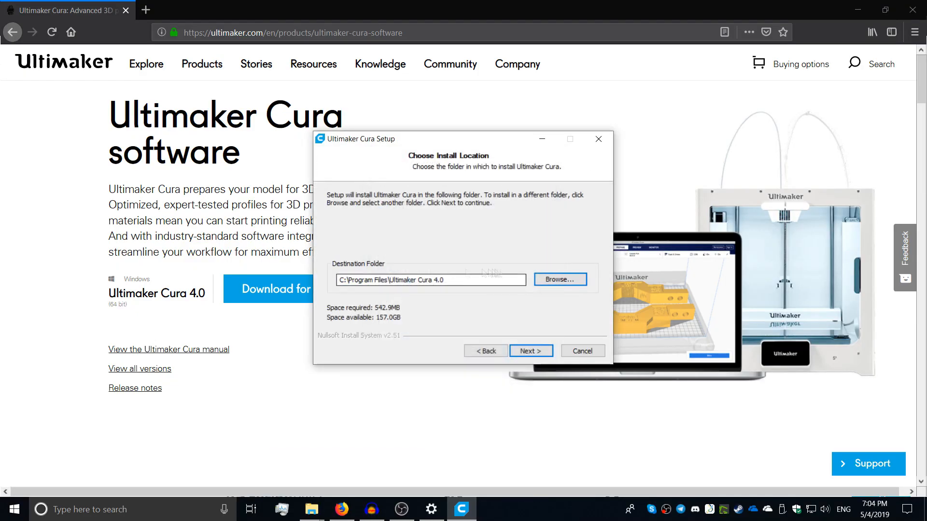
Install Cura 4.0 to the default folder with default components and run it afterwards
click(530, 351)
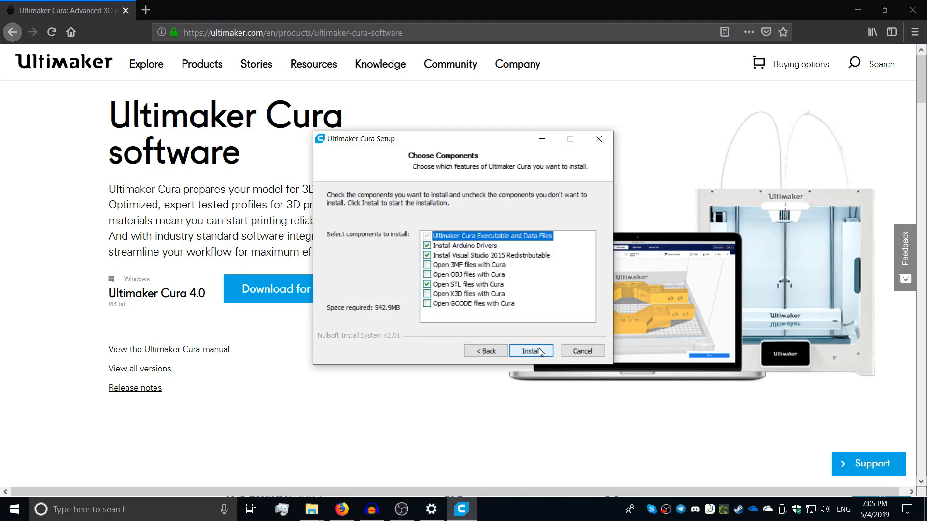
click(530, 350)
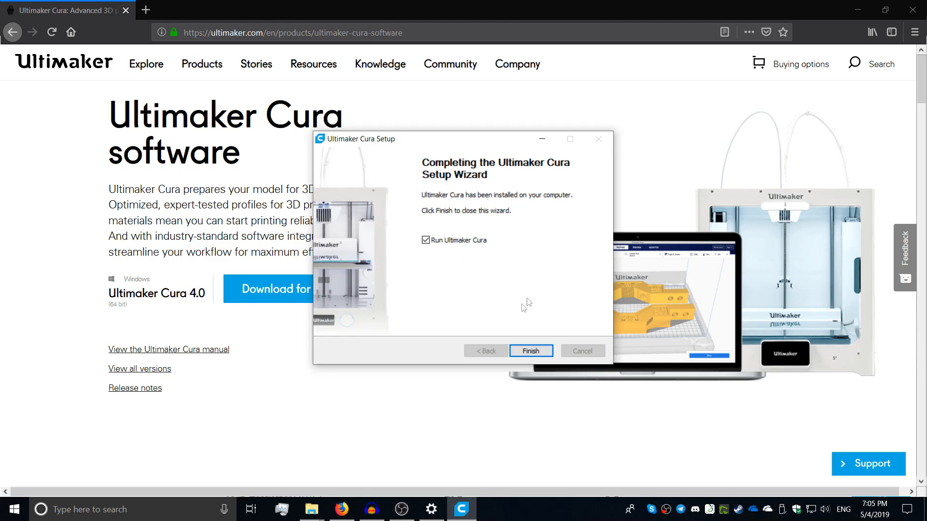
click(530, 350)
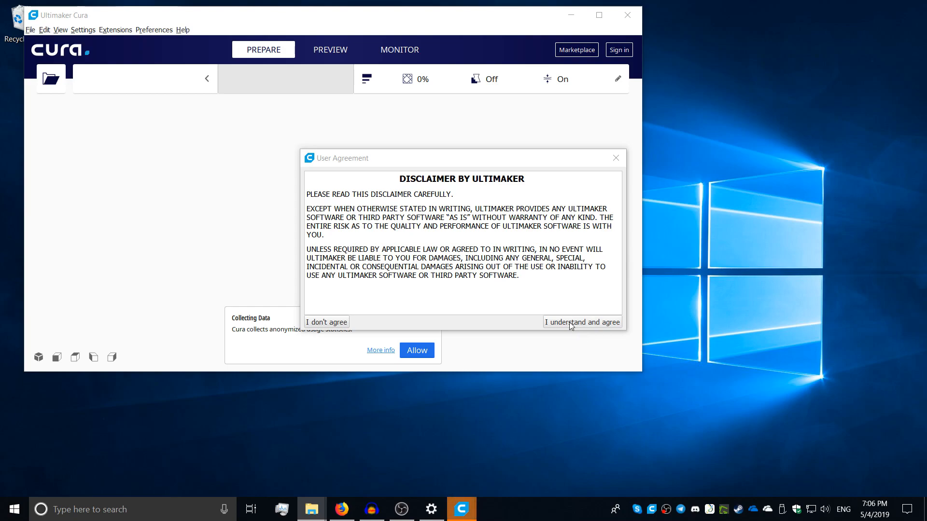
Agree to the user agreement and add a Custom FFF printer named FLSUN Cube
click(582, 323)
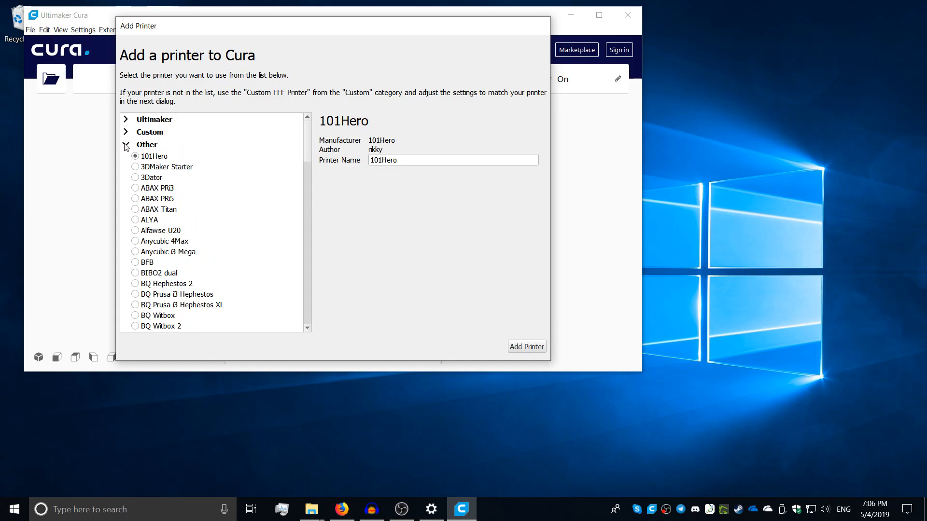
click(149, 133)
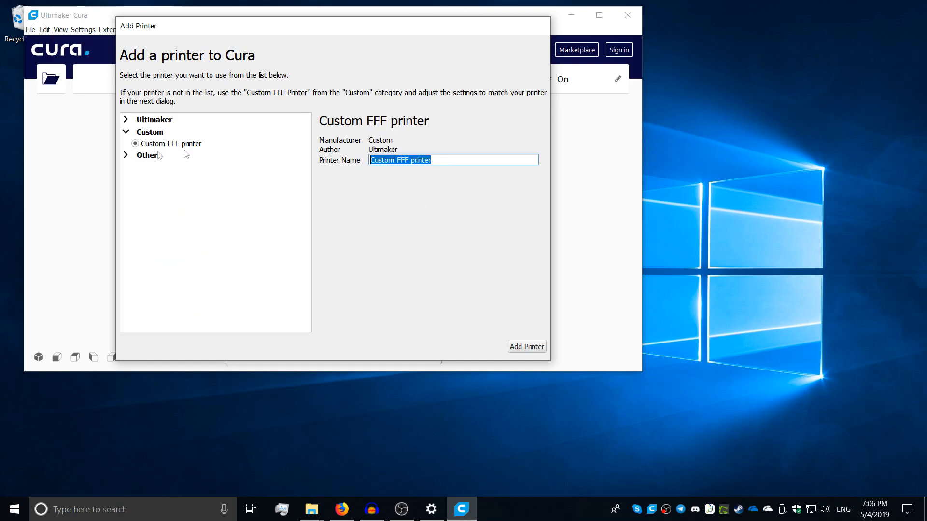
text(FLSUN Cube)
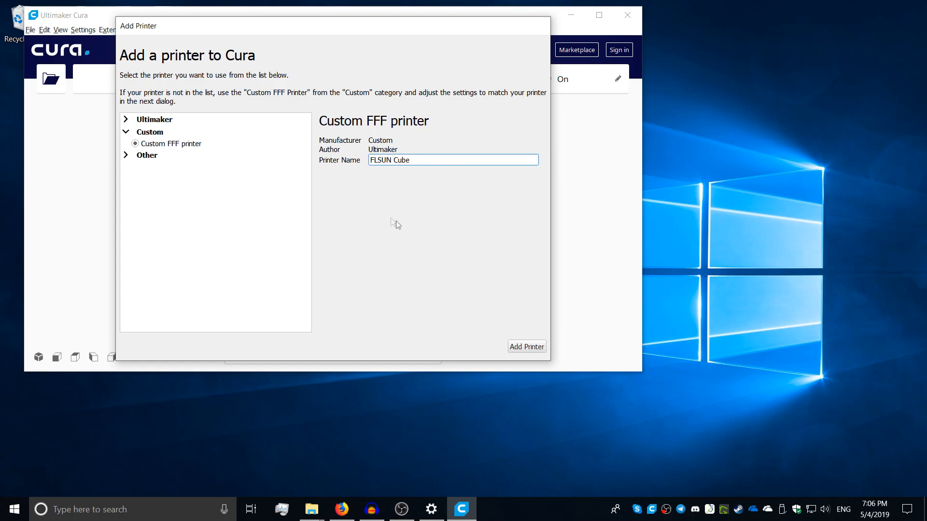
click(525, 345)
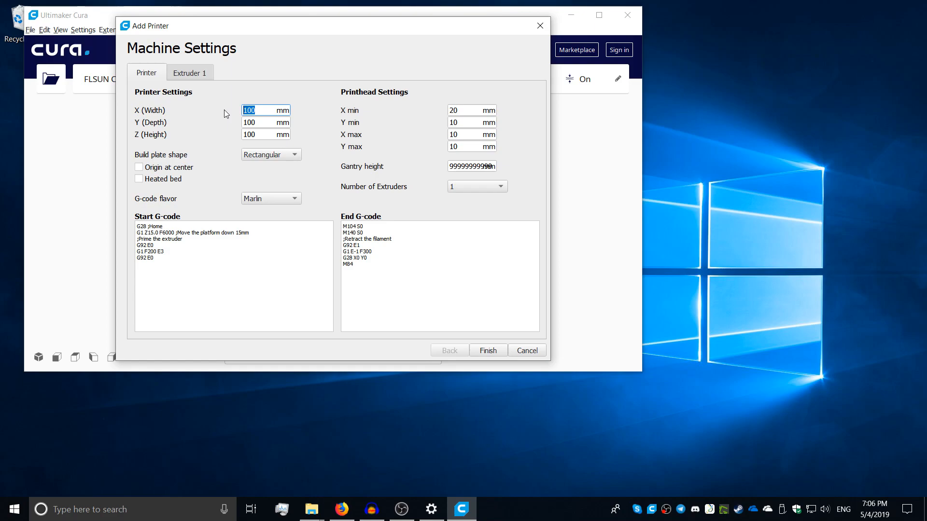
Set the build volume to 250×250×300 mm with a heated bed and Marlin G-code
text(250)
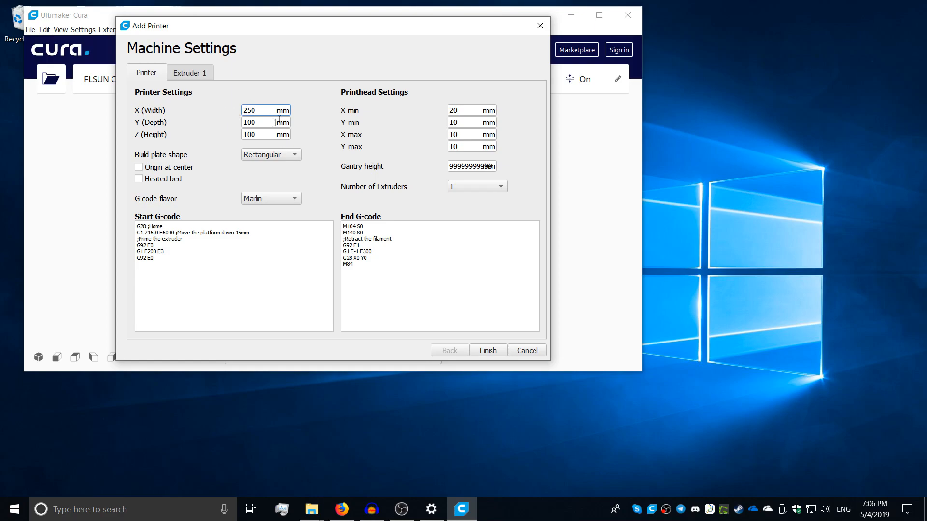
text(250)
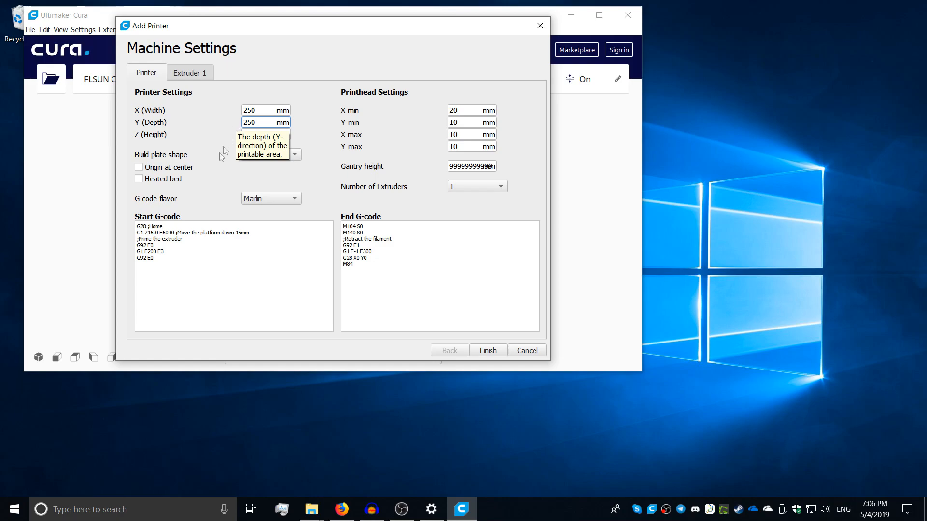
click(265, 134)
text(300)
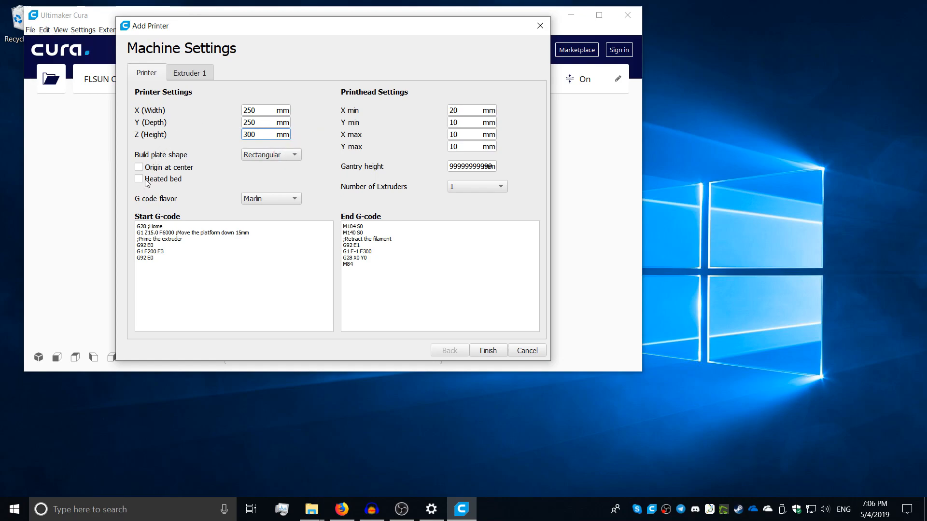
click(270, 198)
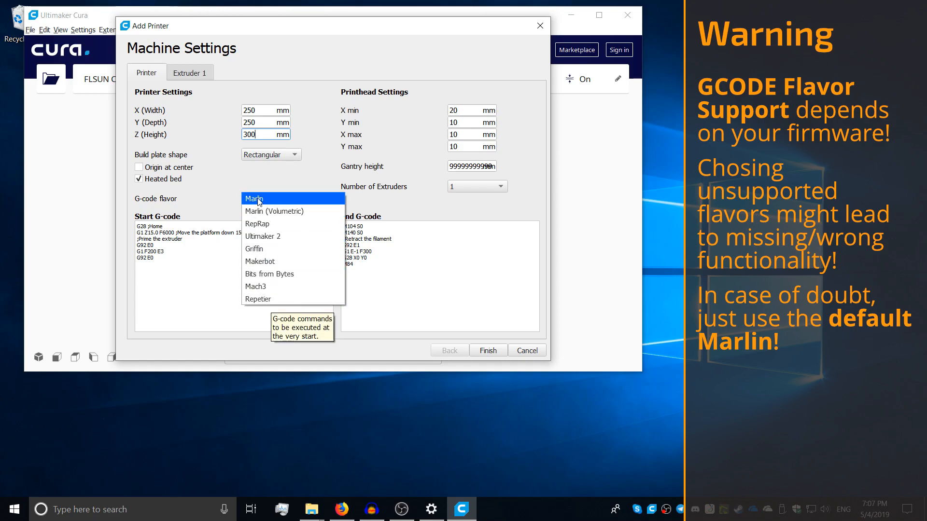
click(254, 198)
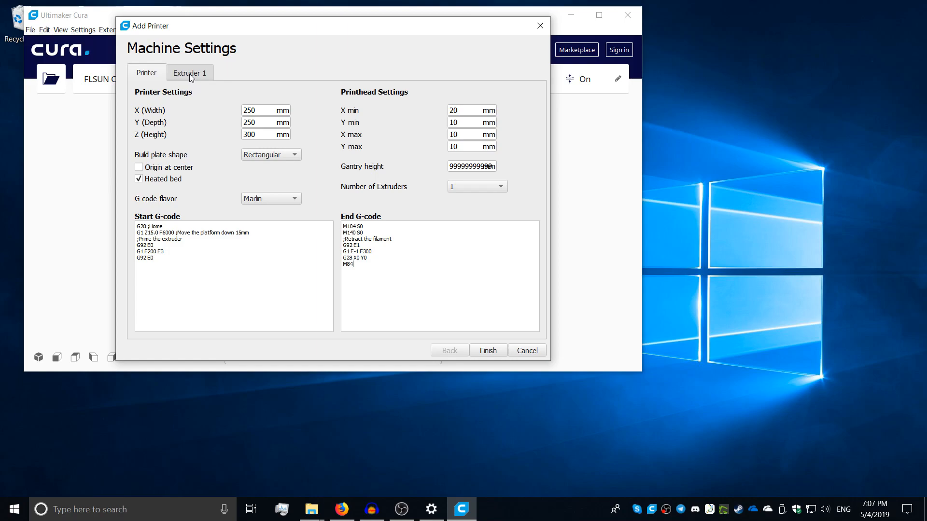
Set Extruder 1's compatible material diameter to 1.75 mm
click(189, 73)
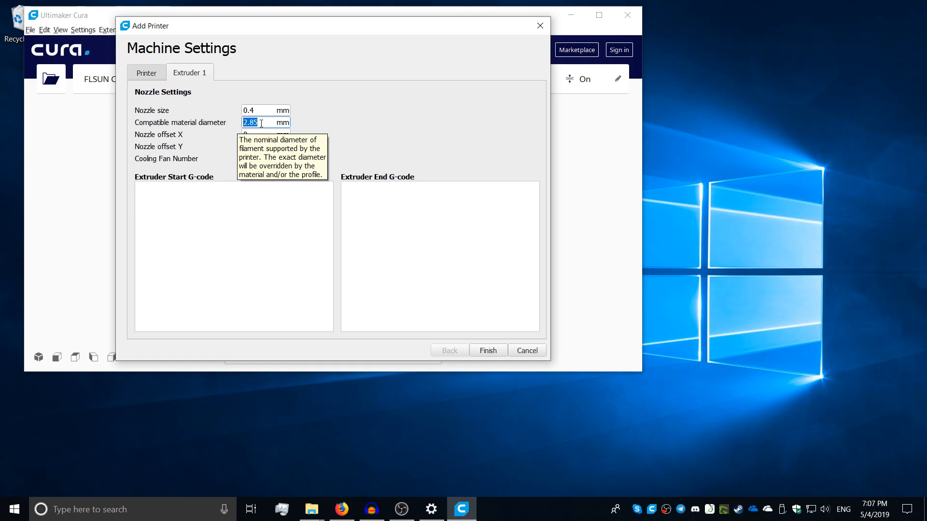
text(1.75)
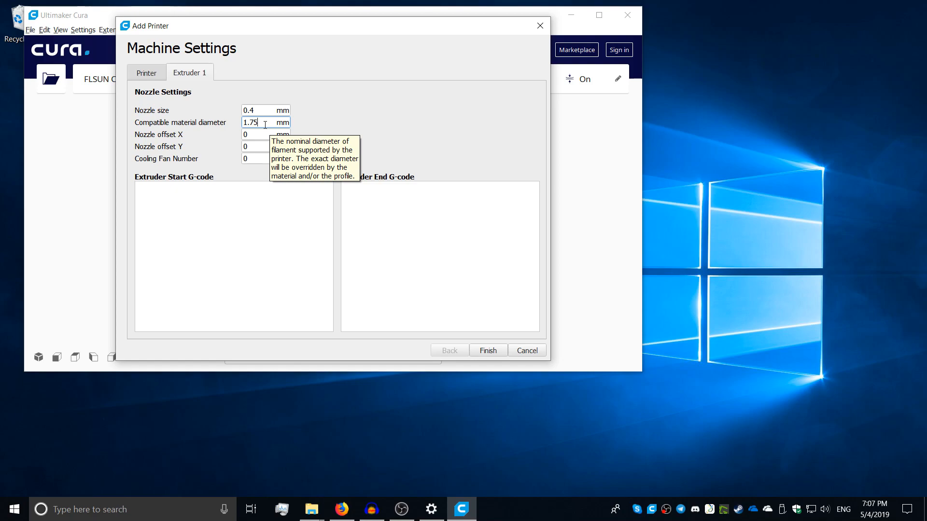
click(146, 73)
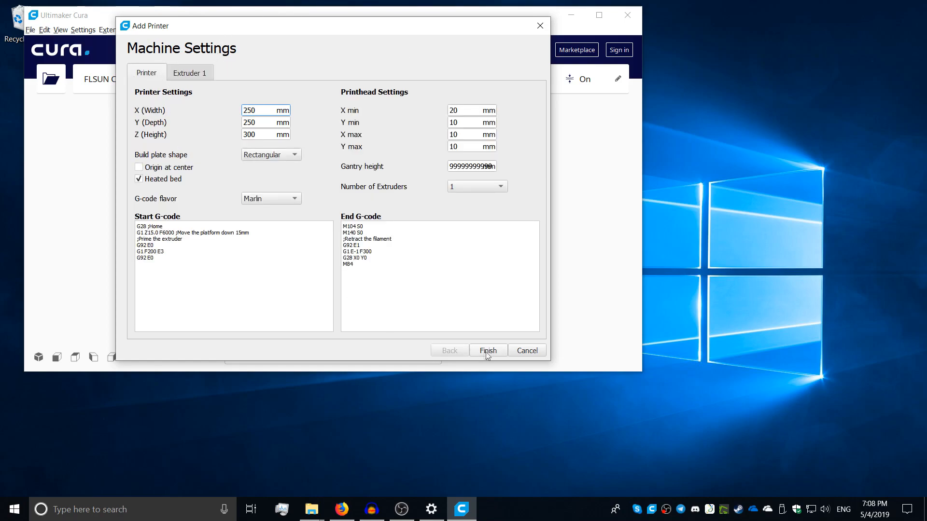
Finish the FLSUN Cube setup and bring up Manage Materials for Generic PLA
click(487, 350)
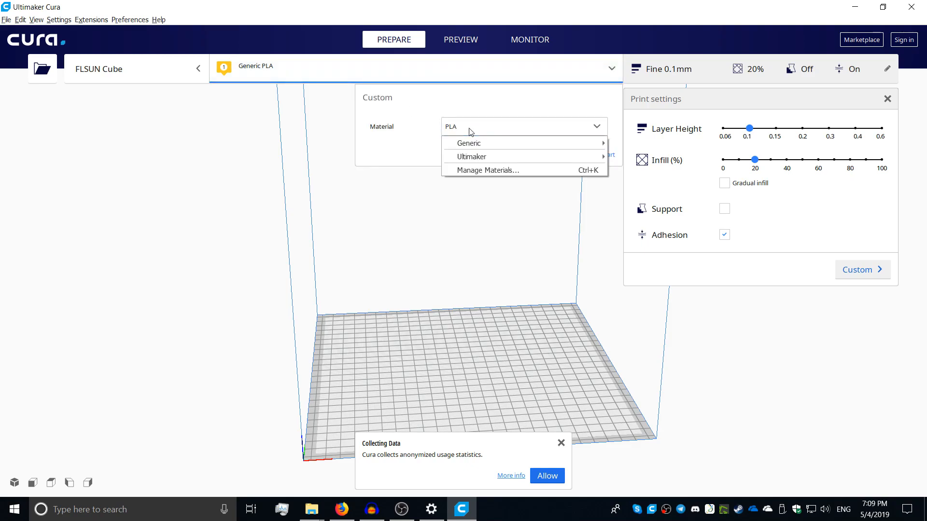
click(486, 170)
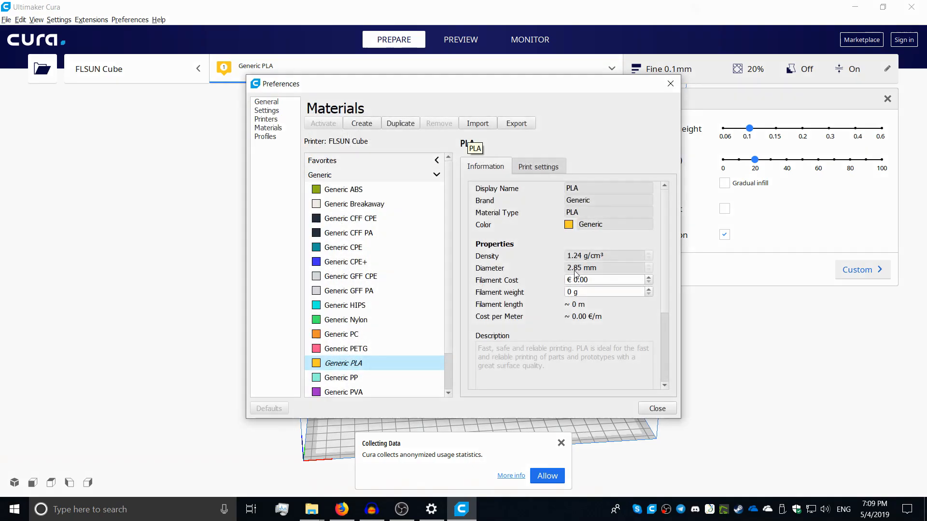
click(266, 119)
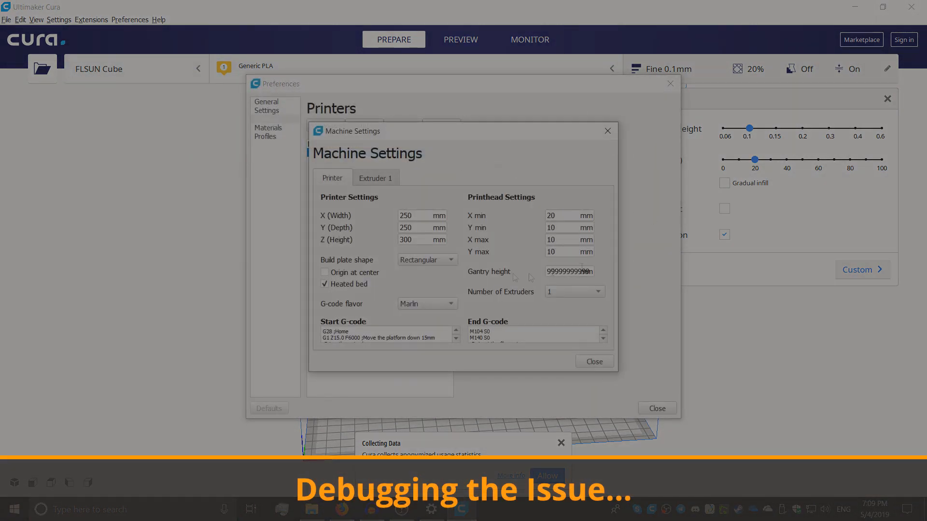
Duplicate Generic PLA and rename the copy to Custom PLA
click(594, 362)
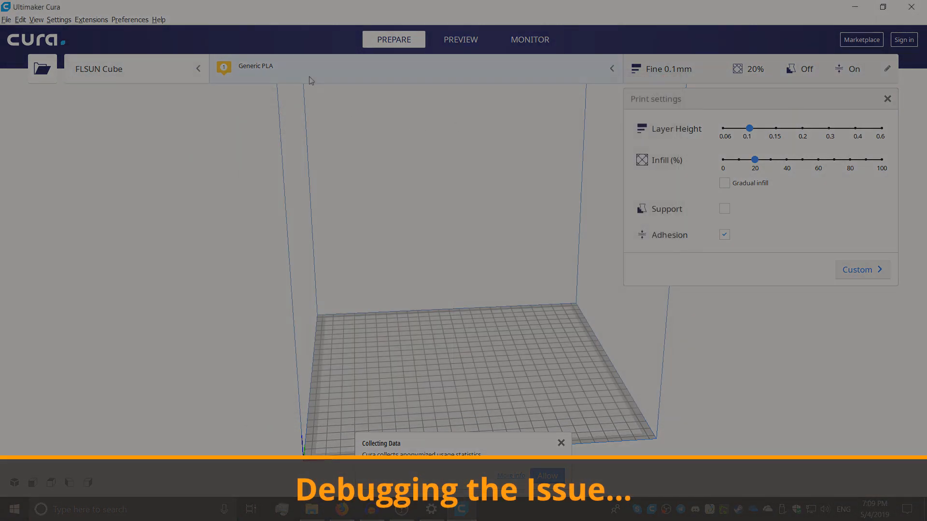
click(255, 66)
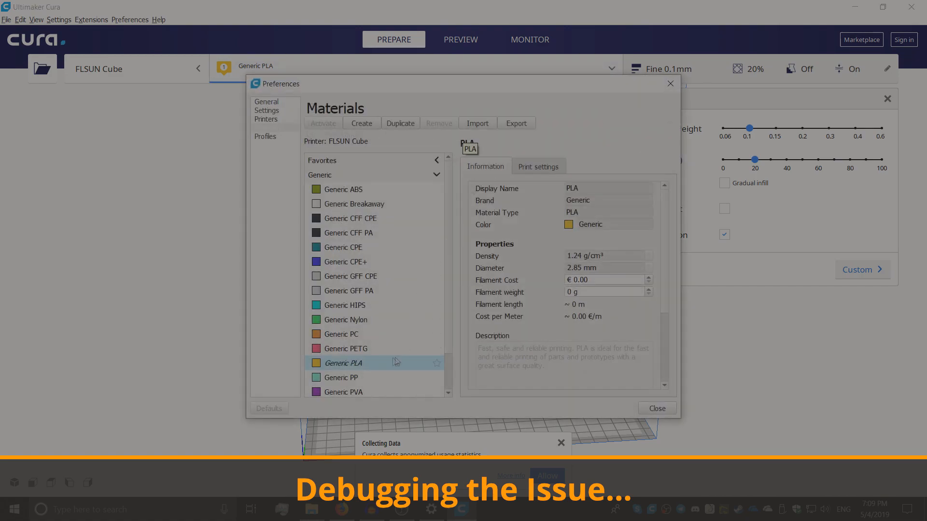
click(538, 166)
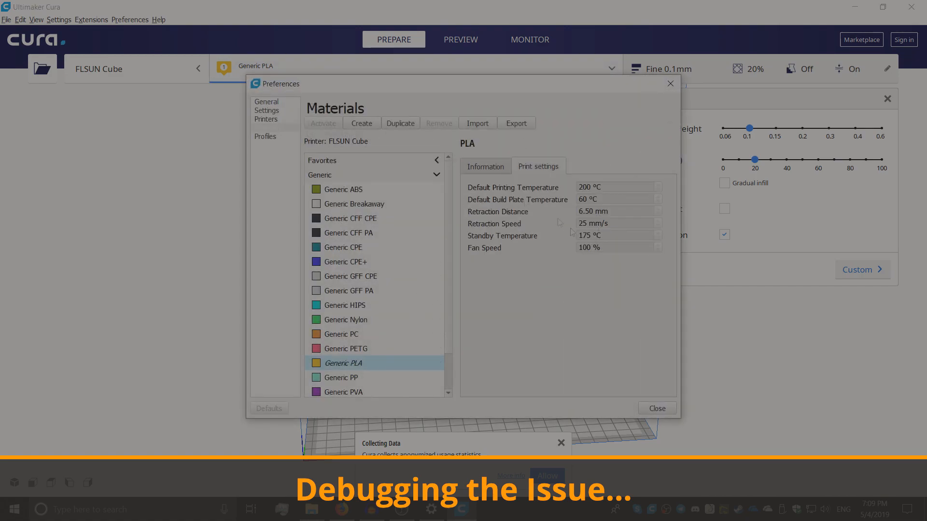
click(484, 166)
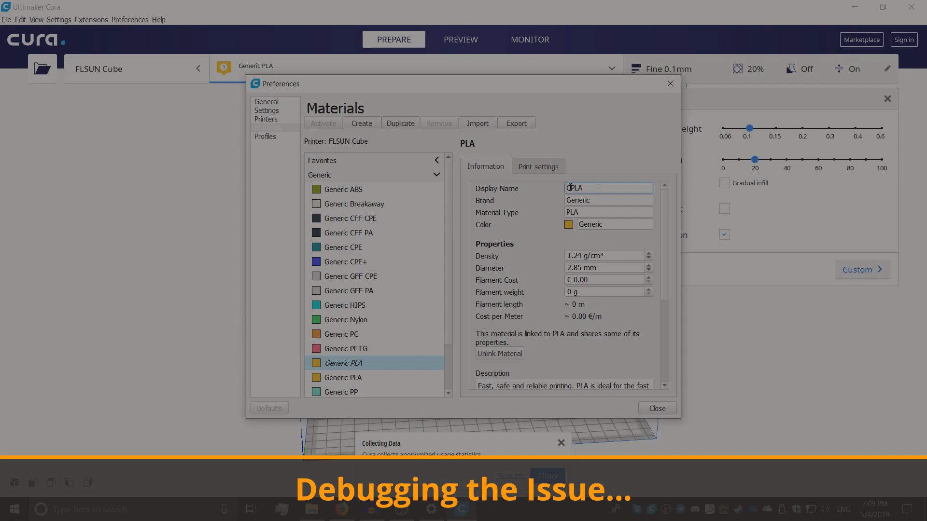
click(567, 224)
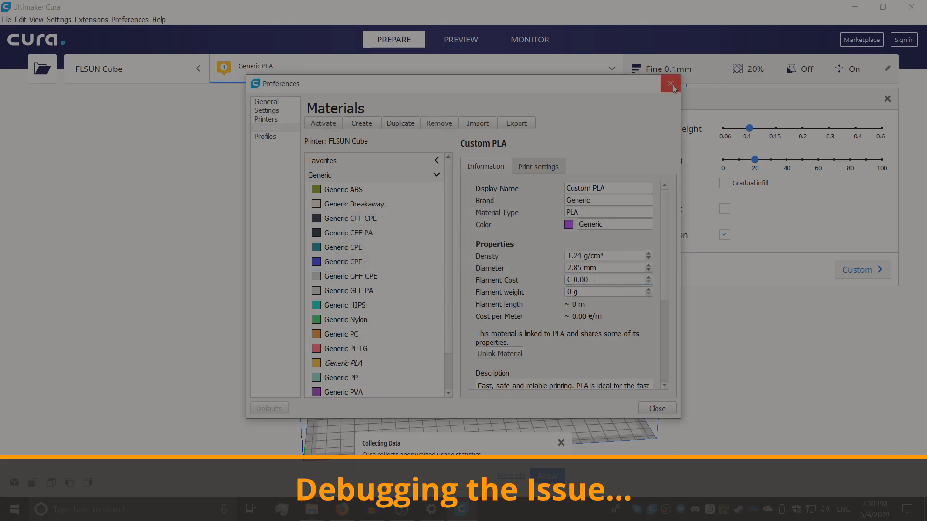
Close Preferences and check the machine and material print settings
click(266, 111)
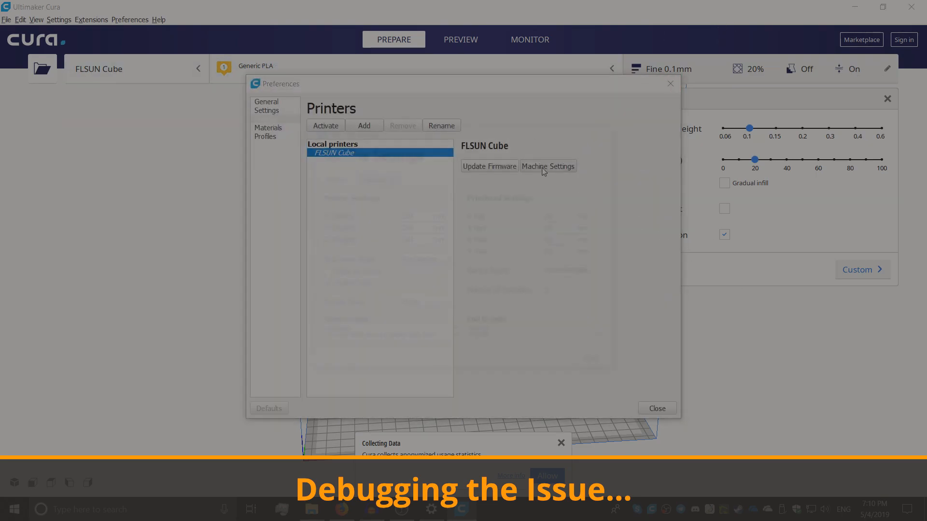
click(657, 408)
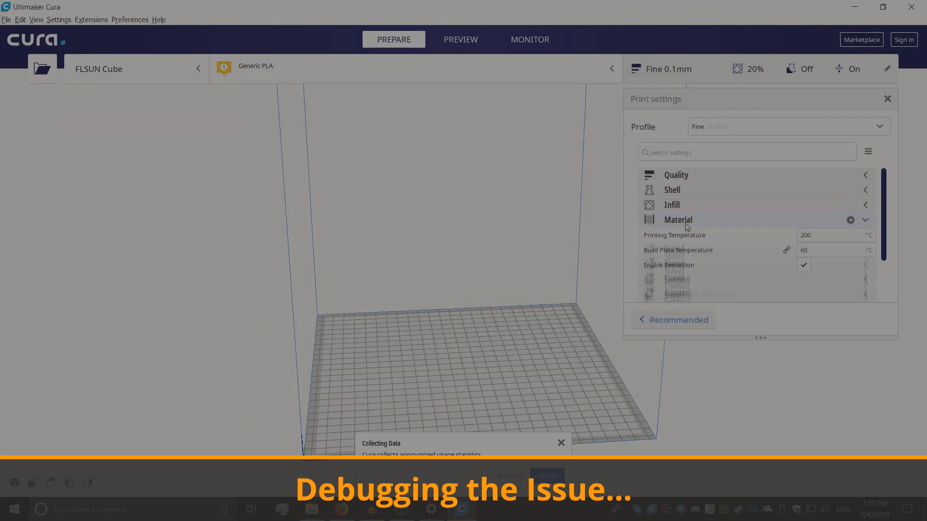
click(865, 219)
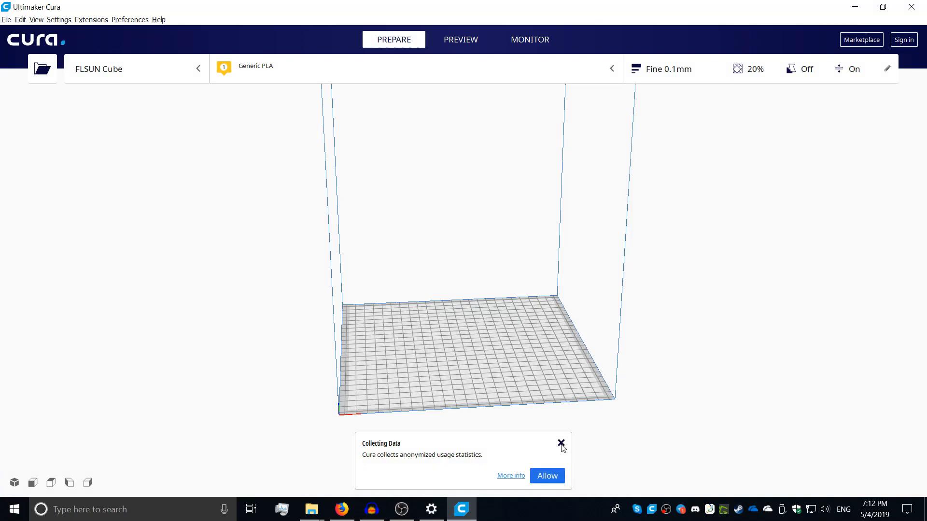
Set Extruder 1's compatible material diameter to 1.75 mm in Machine Settings and close it
click(560, 443)
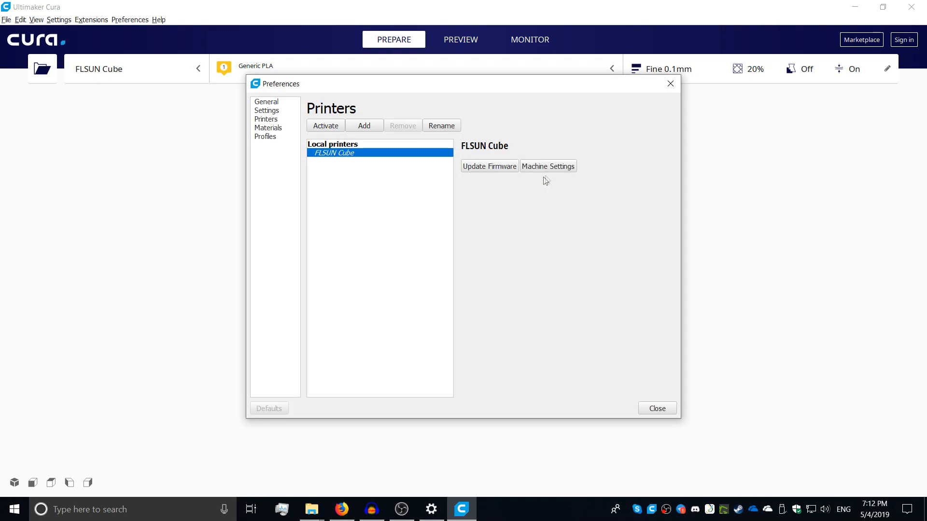
click(547, 166)
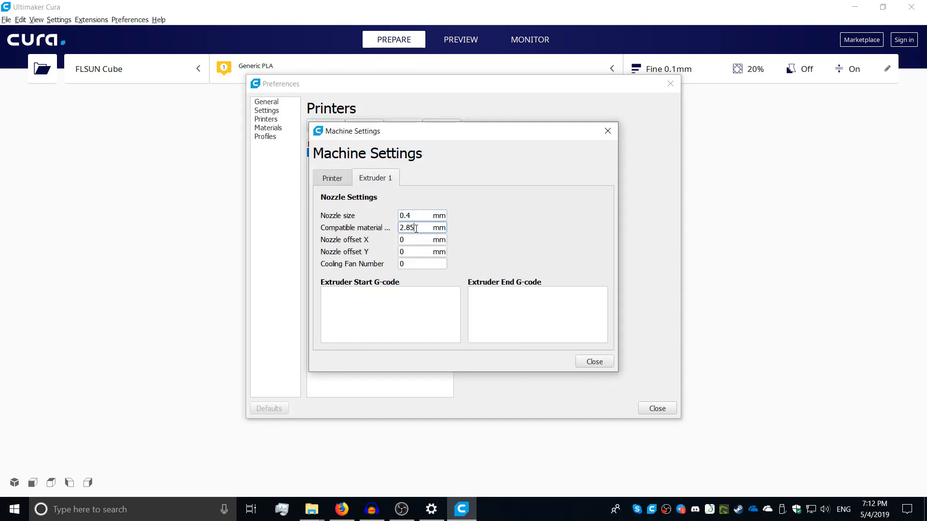
text(1)
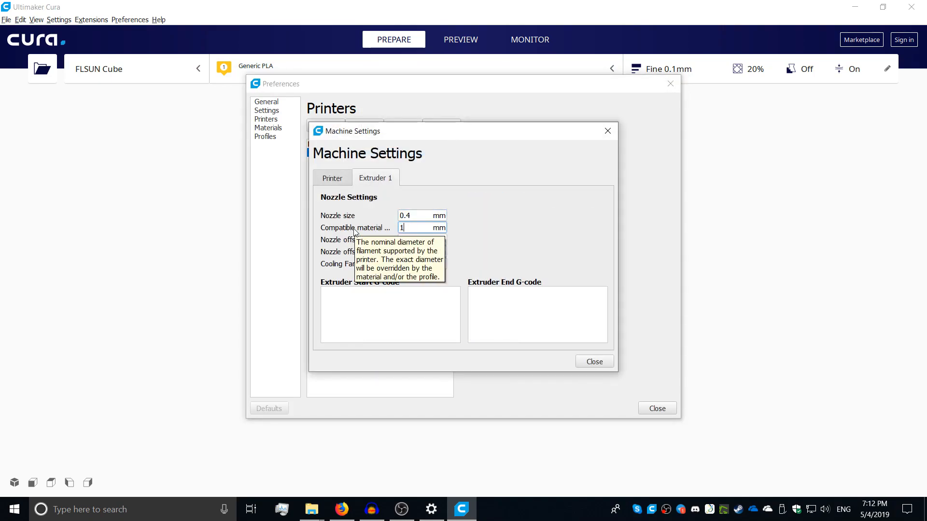
text(.75)
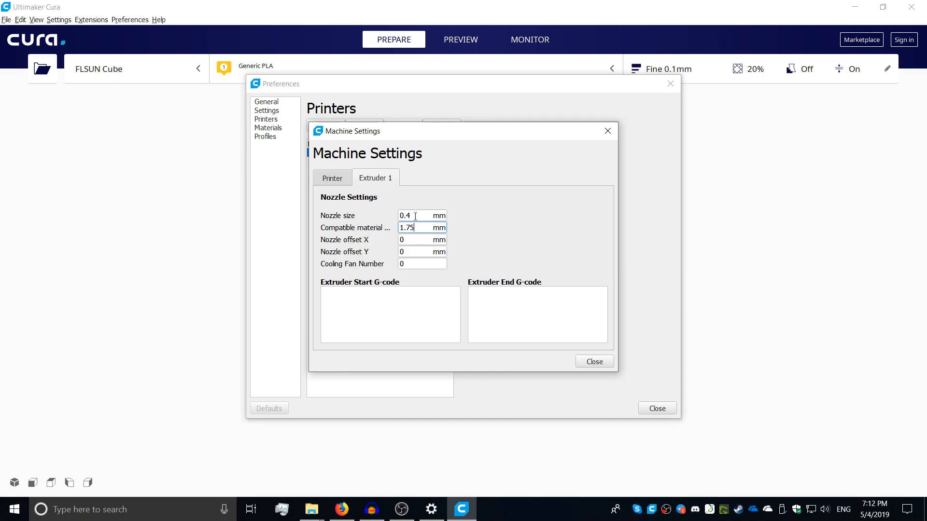
click(332, 178)
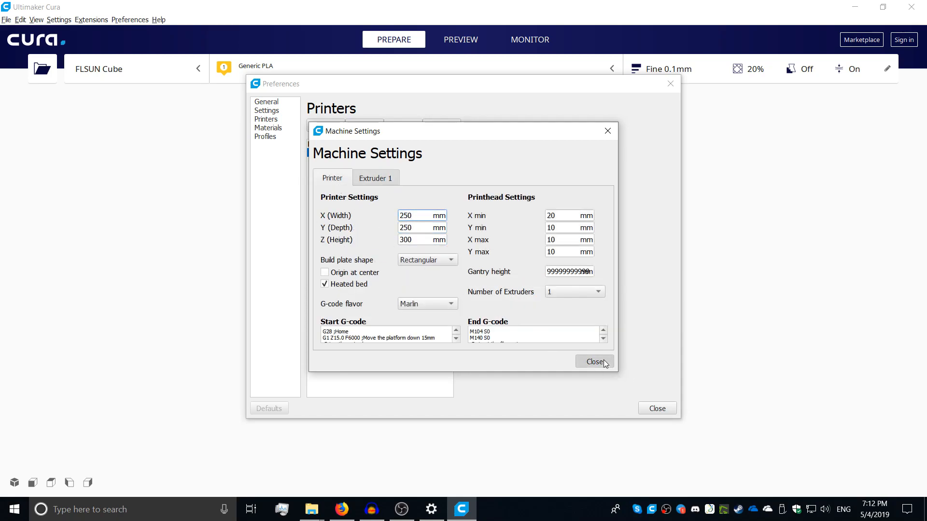
click(594, 362)
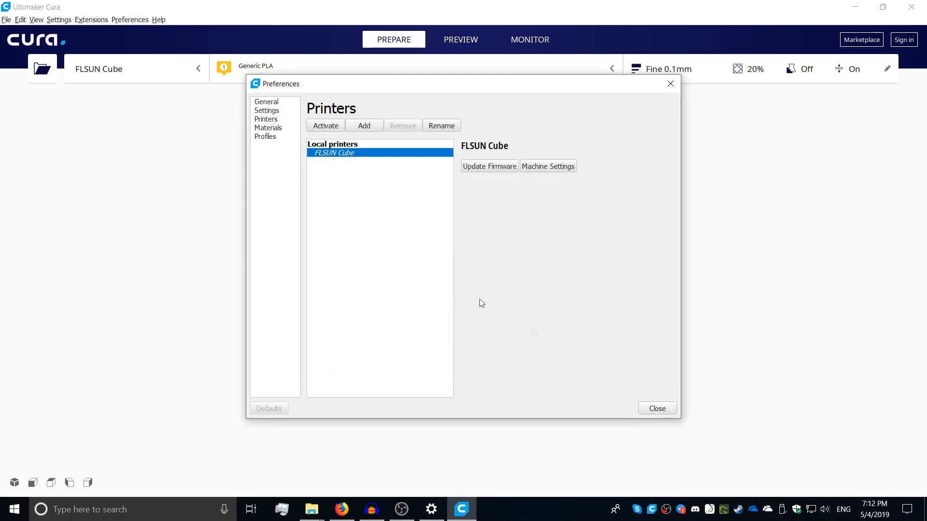
click(268, 128)
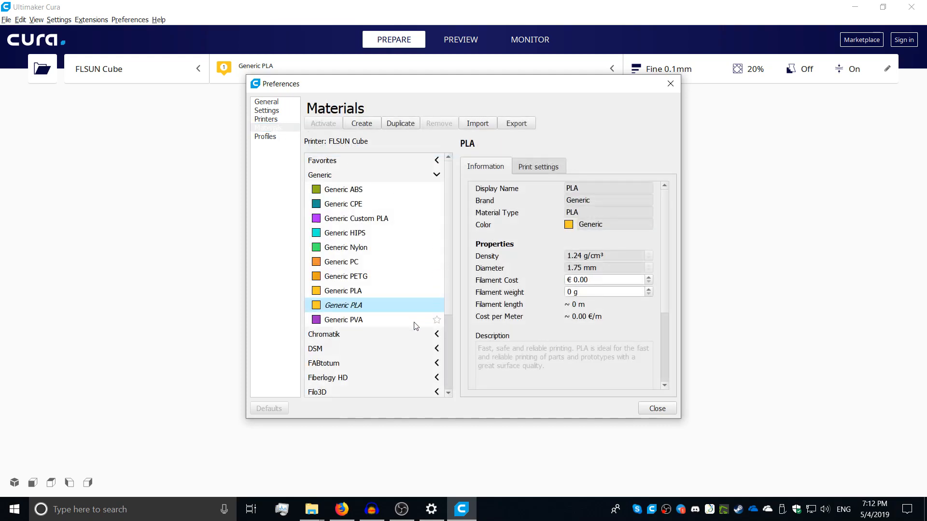
Rename Generic PLA to Custom PLA with a lavender colour, €20.00 cost and 1000 g weight
click(342, 291)
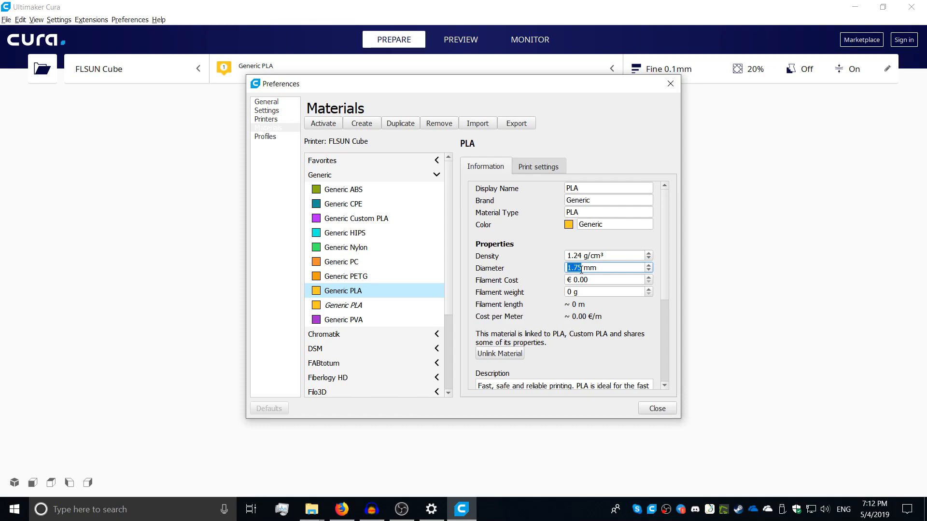
click(607, 188)
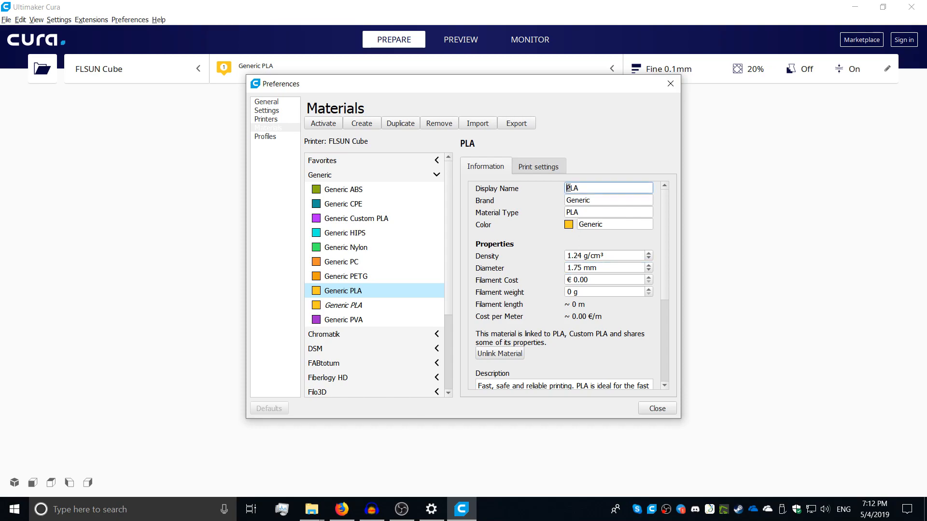
text(C)
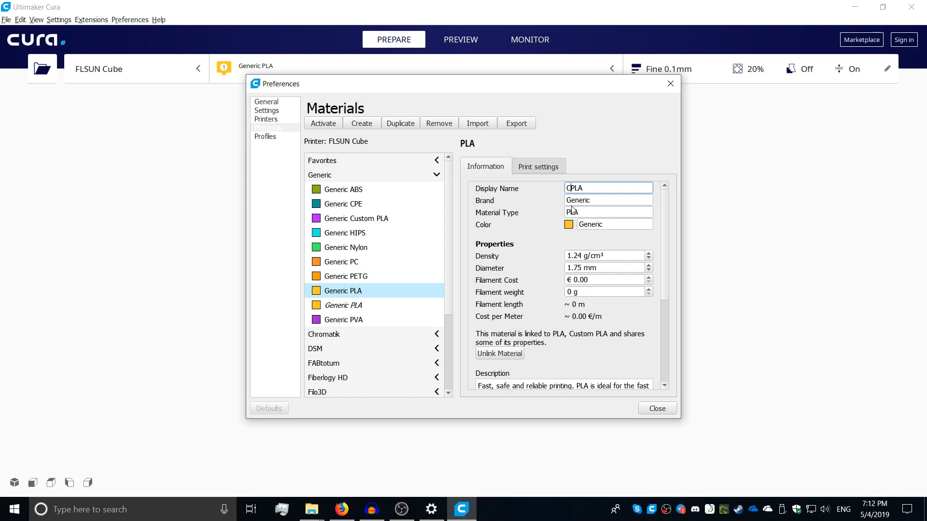
text(Custom PLA)
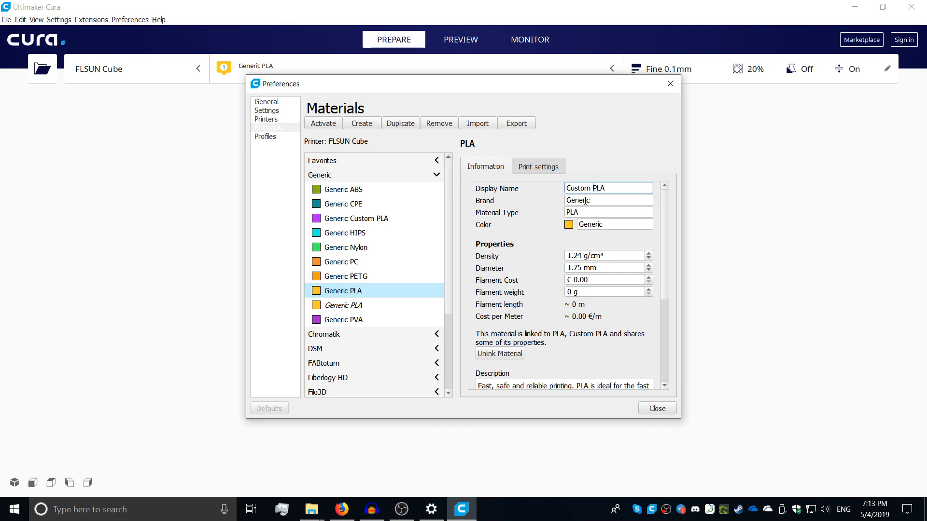
click(568, 224)
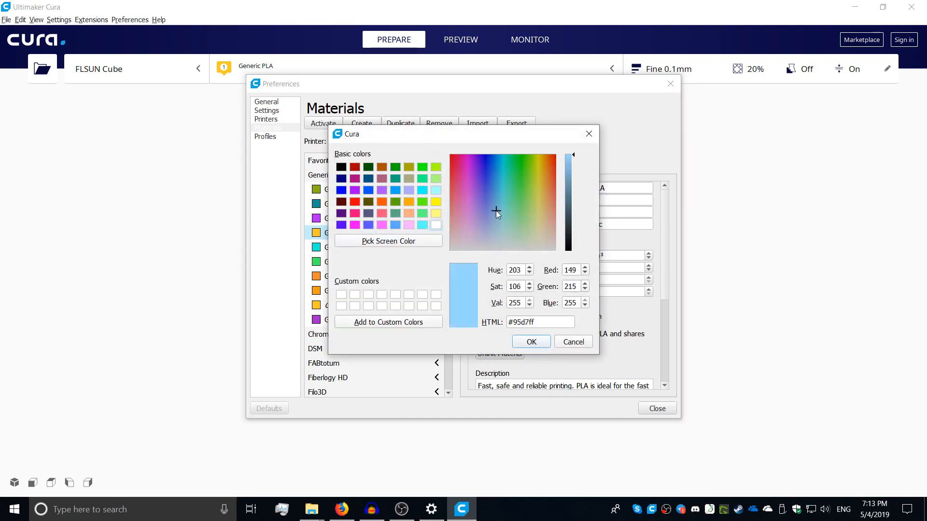
click(530, 342)
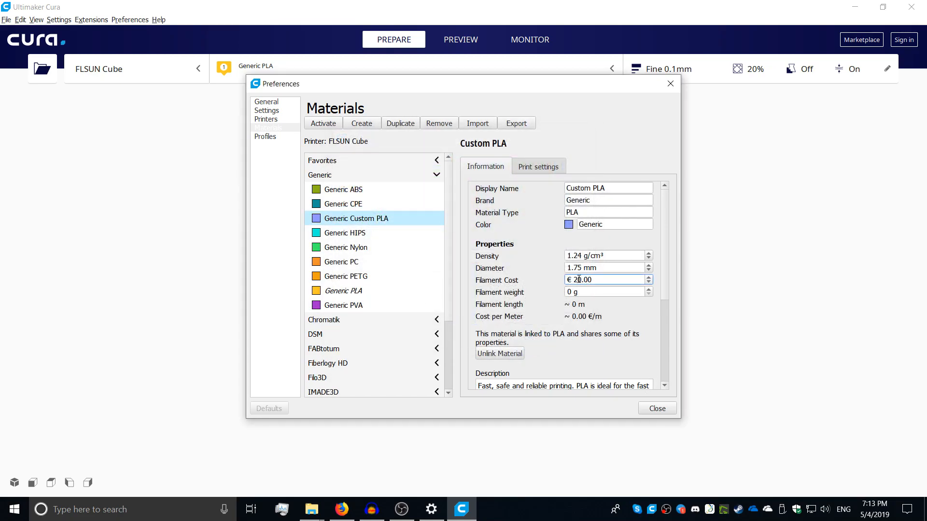
text(1000)
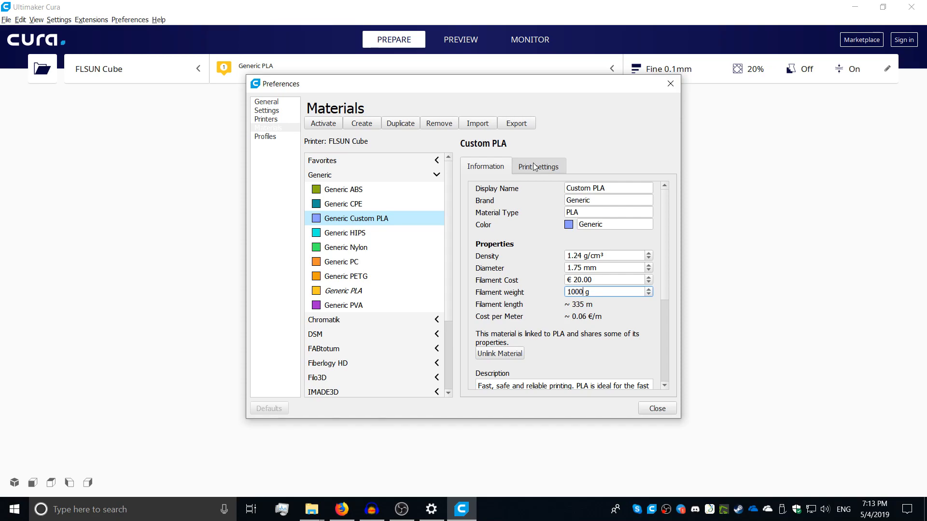
Review the material's temperature and retraction print settings
click(538, 166)
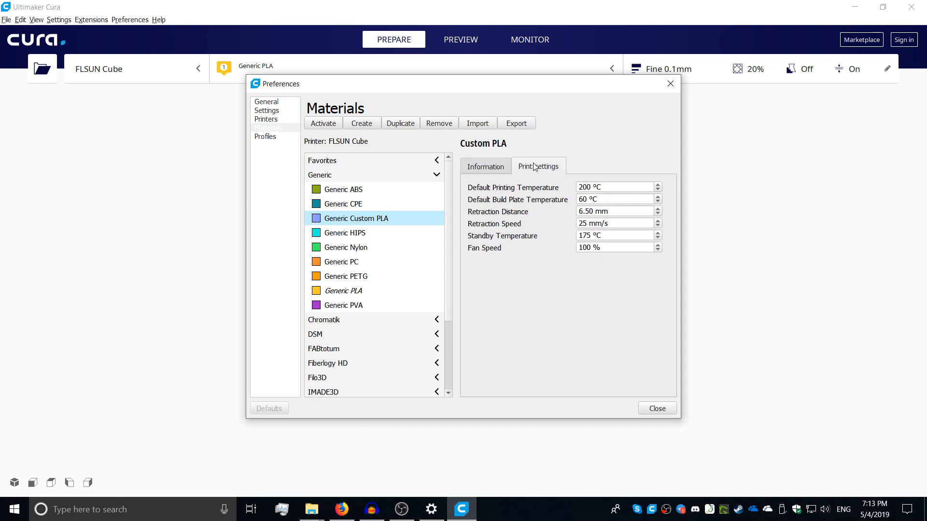
mouse_move(534, 170)
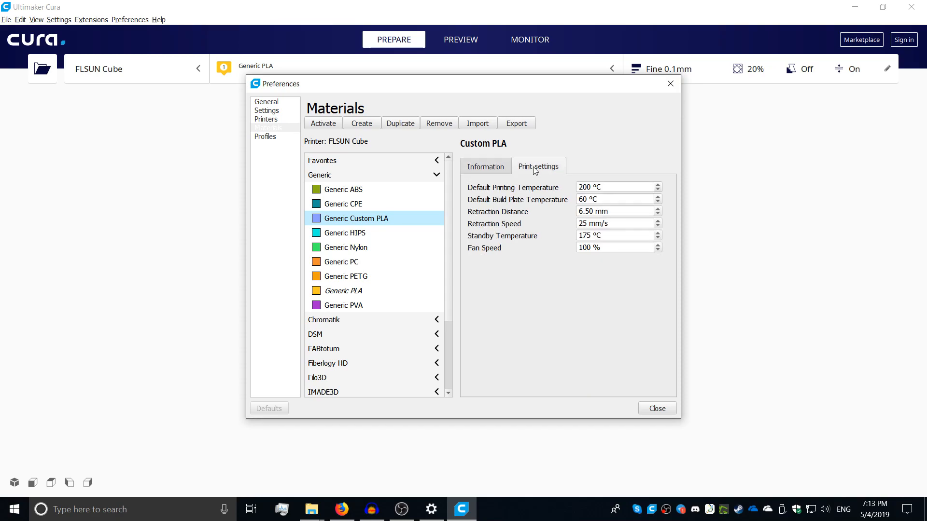
mouse_move(618, 186)
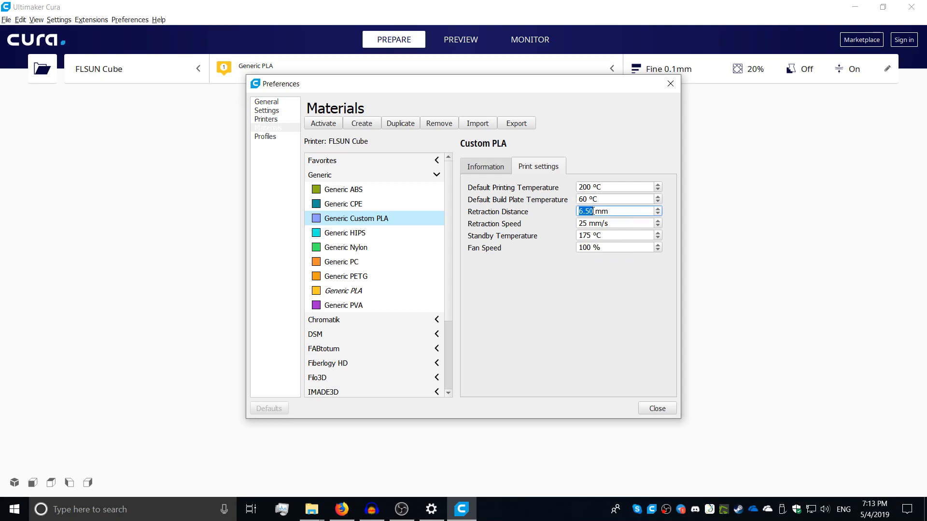
mouse_move(588, 219)
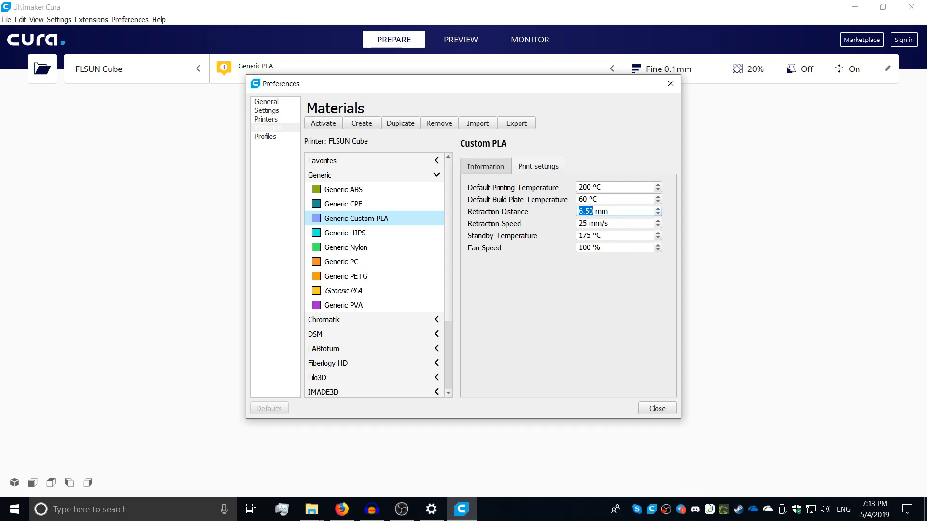
click(615, 223)
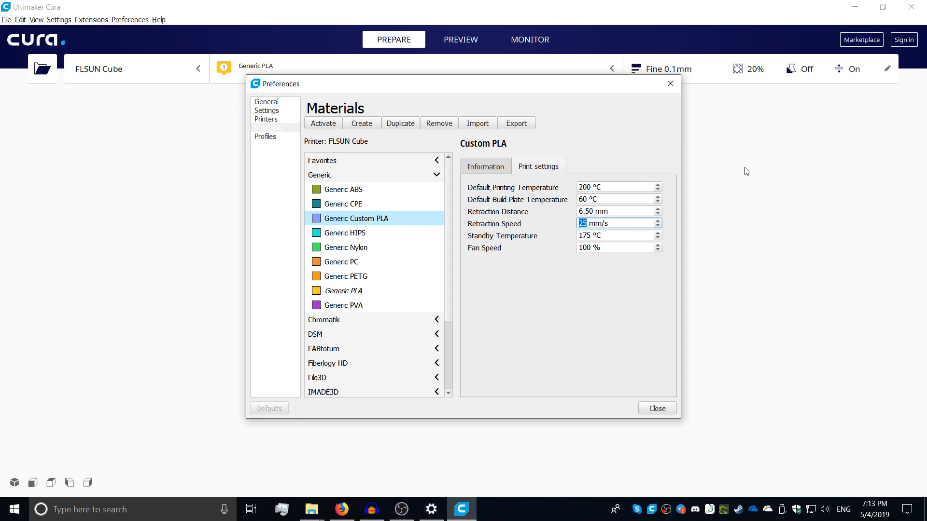
click(657, 409)
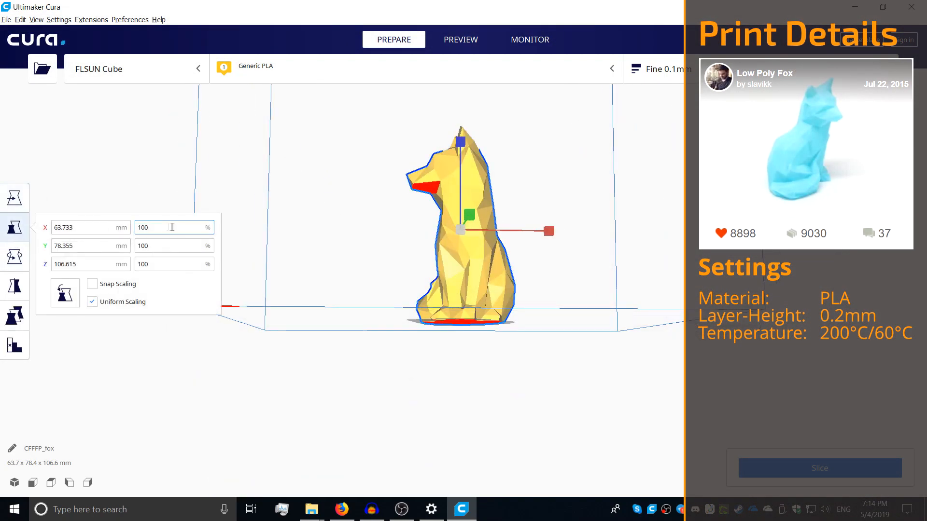
Scale the fox uniformly to 50% and slice it, estimating 1 hour 10 minutes
text(50)
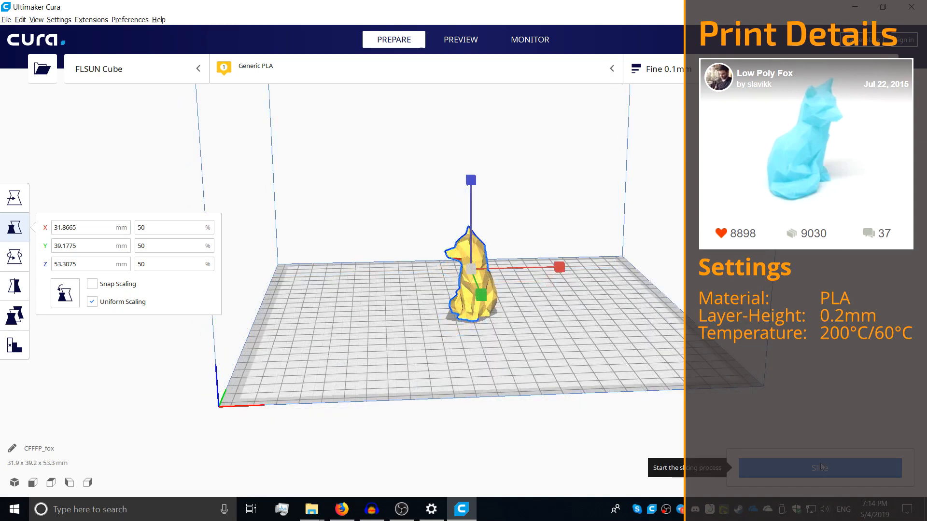
click(820, 467)
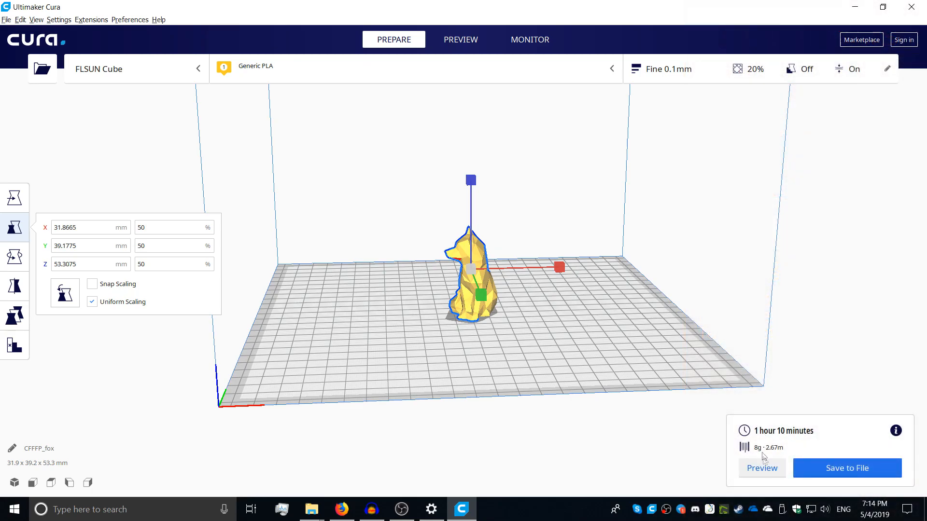
click(459, 38)
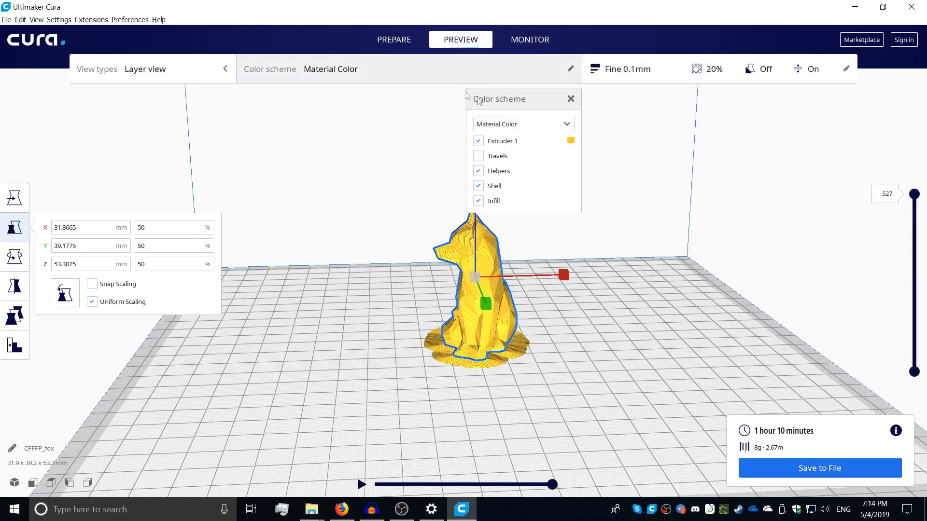
Colour the layer preview by Line Type, leaving travel moves hidden
click(522, 124)
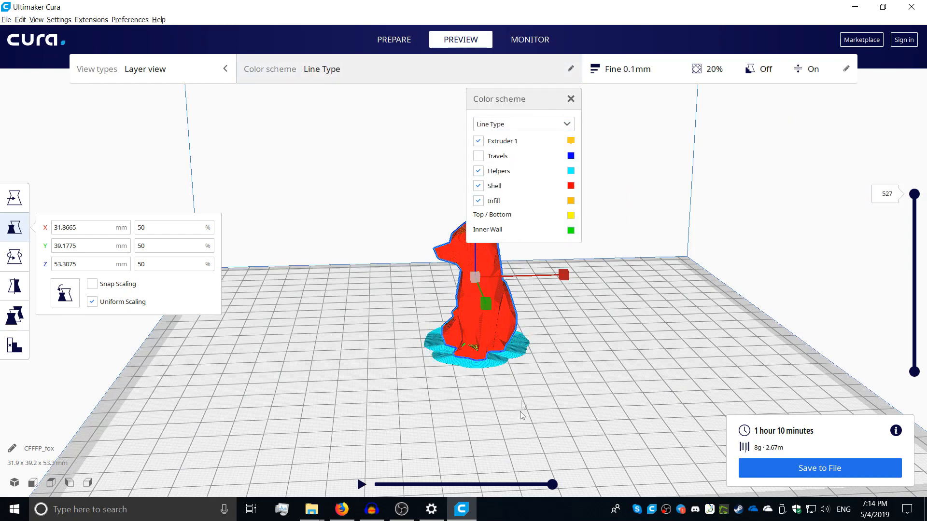
click(478, 156)
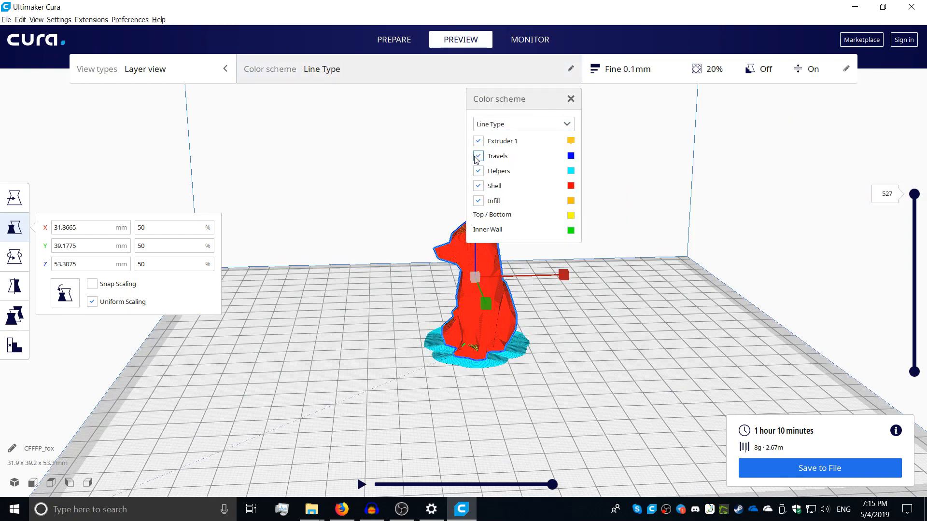
click(478, 155)
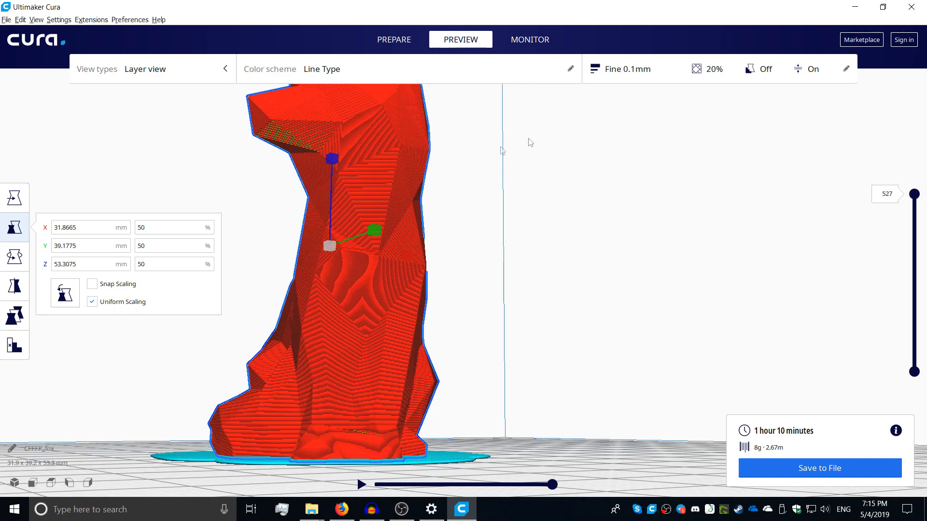
click(627, 69)
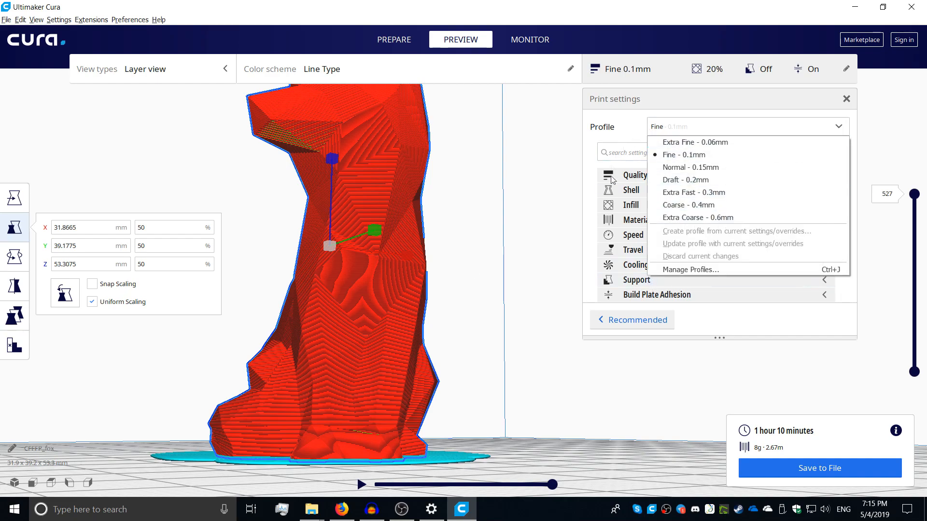
Switch the fox to the Draft 0.2mm profile, reslice it, and enable Generate Support
click(687, 179)
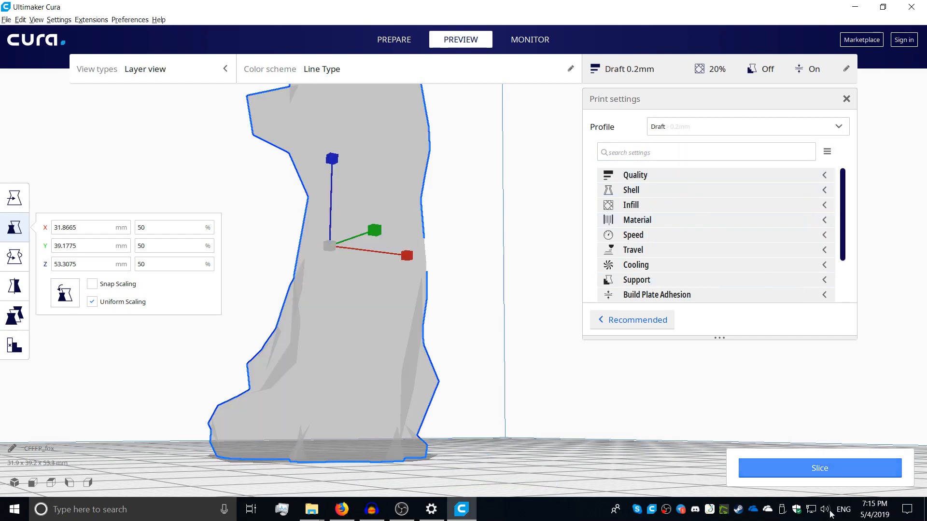
click(820, 469)
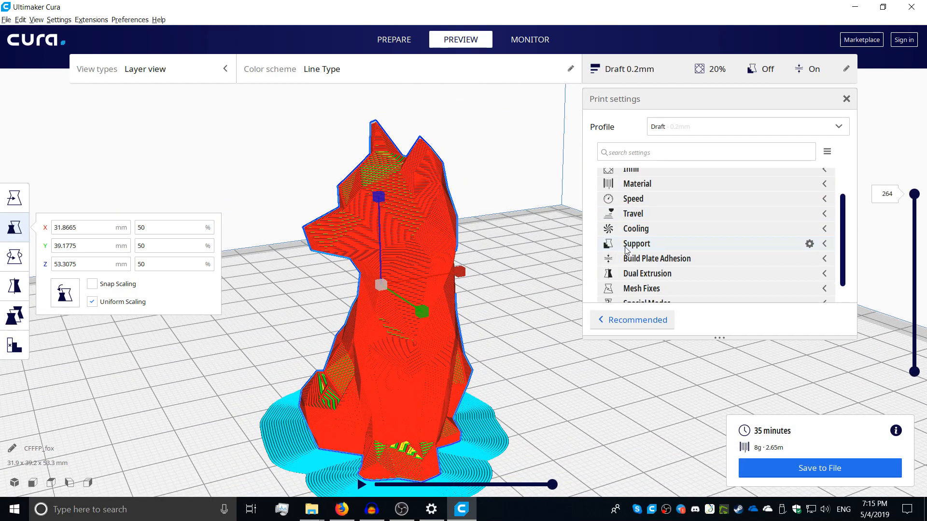
click(637, 243)
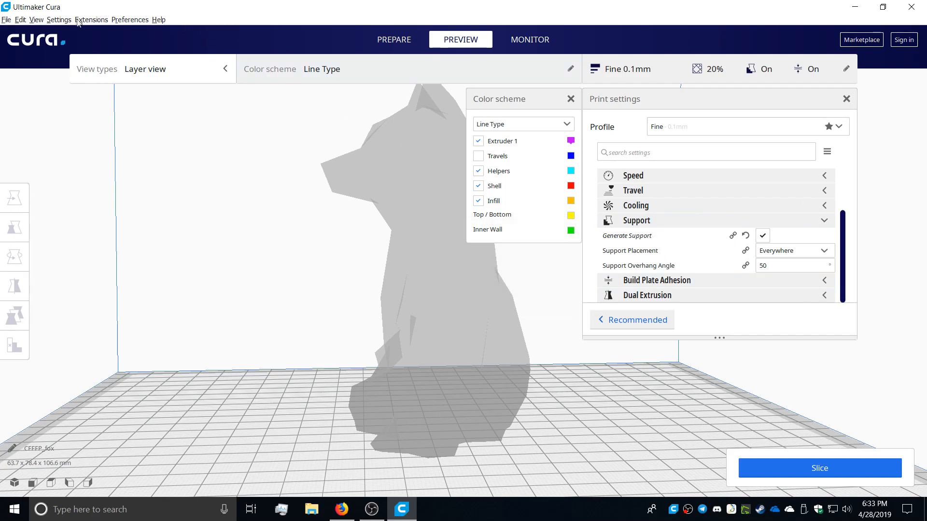
Reveal the detailed support settings via Configure setting visibility
click(59, 19)
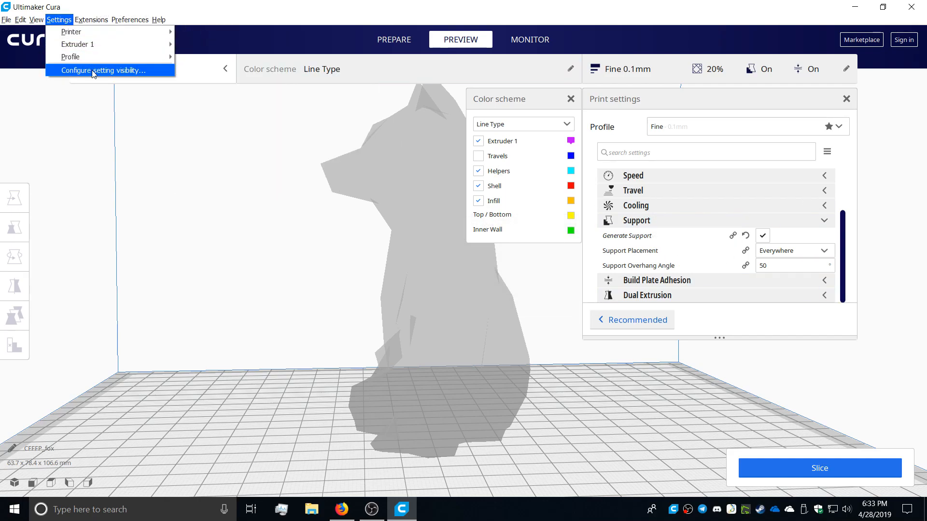
click(101, 71)
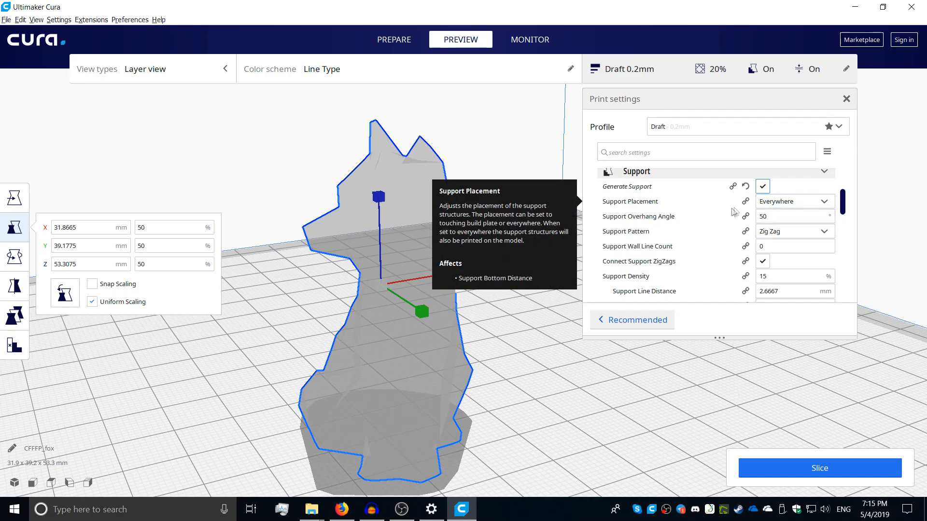
Set Support Z Distance to 0.3 mm, reslice the fox, and collapse the support settings
scroll(down, 3)
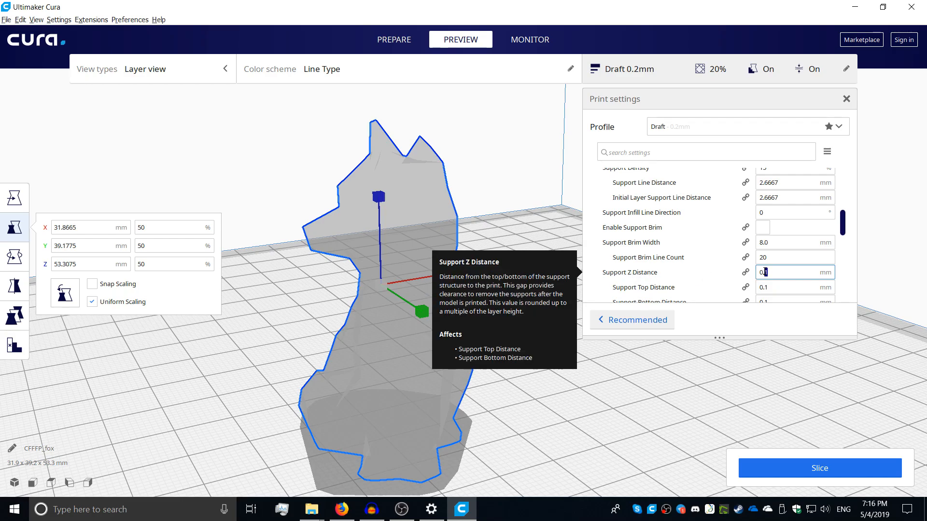
text(0.3)
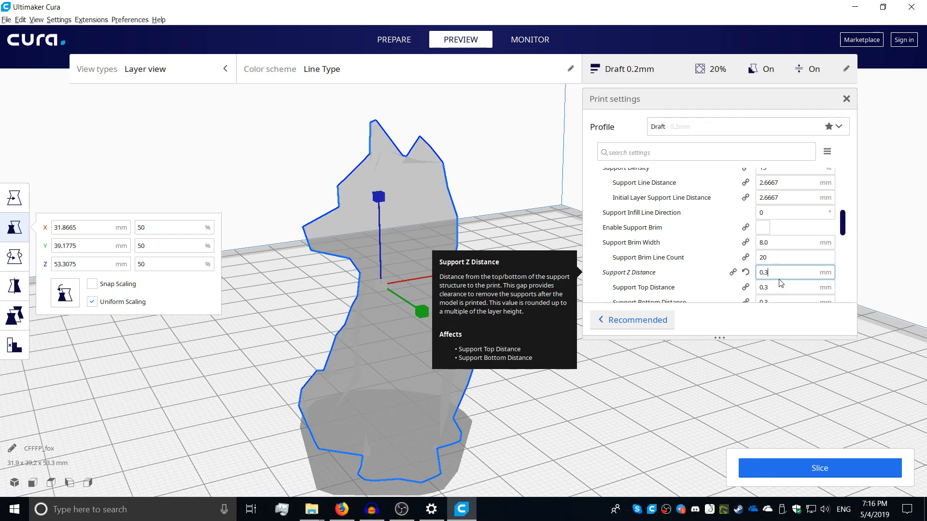
scroll(down, 3)
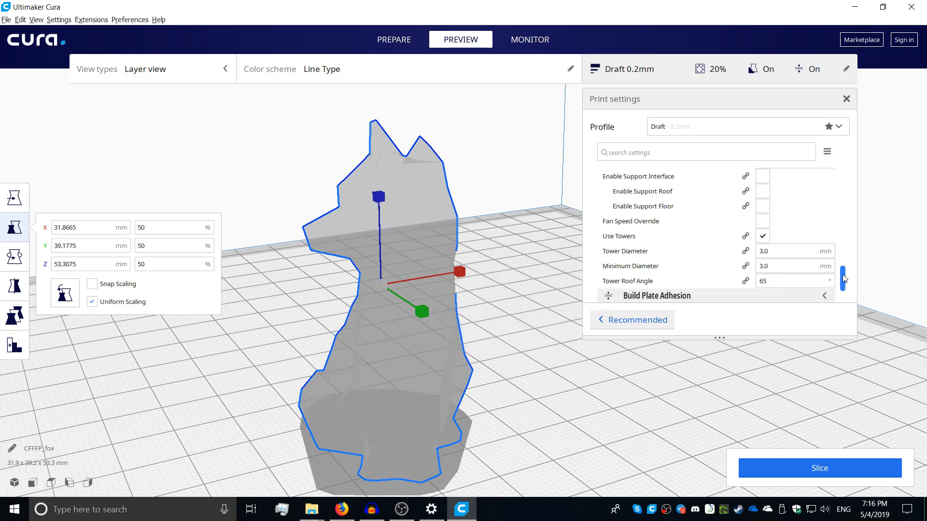
mouse_move(498, 266)
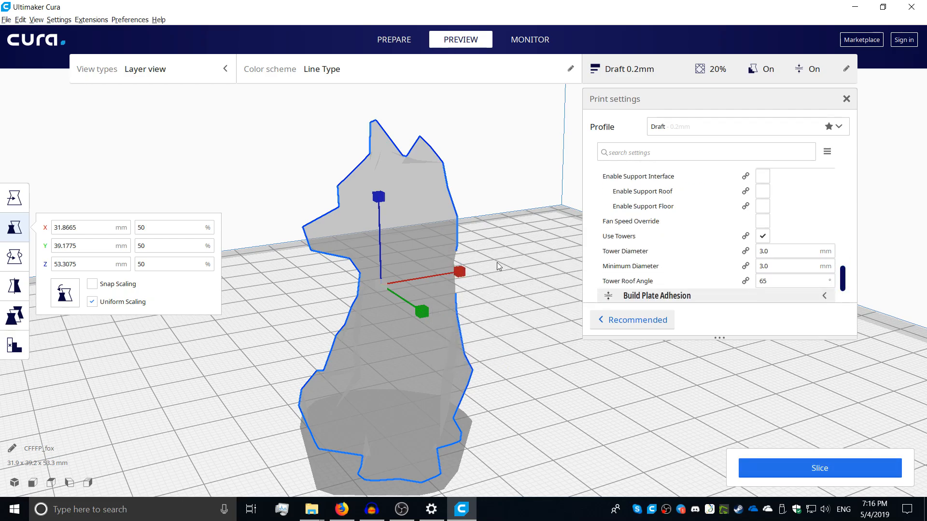
click(820, 467)
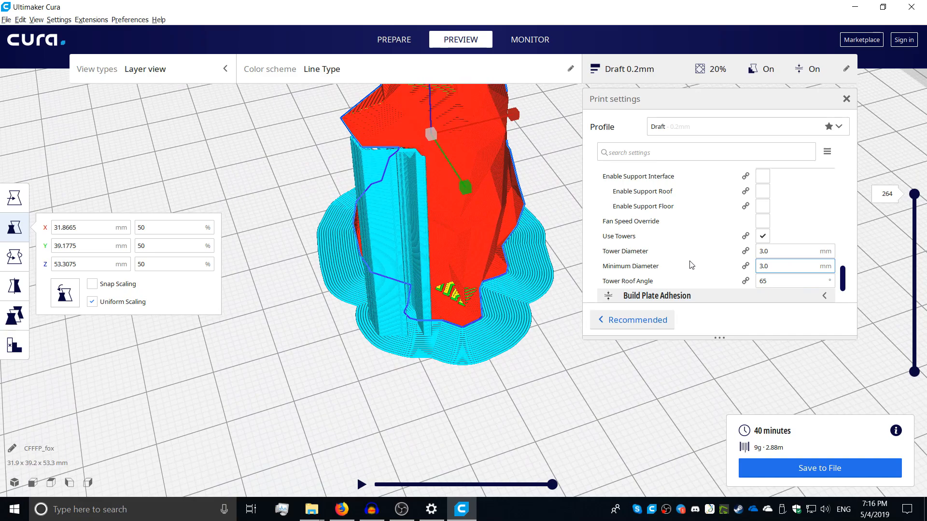
scroll(down, 3)
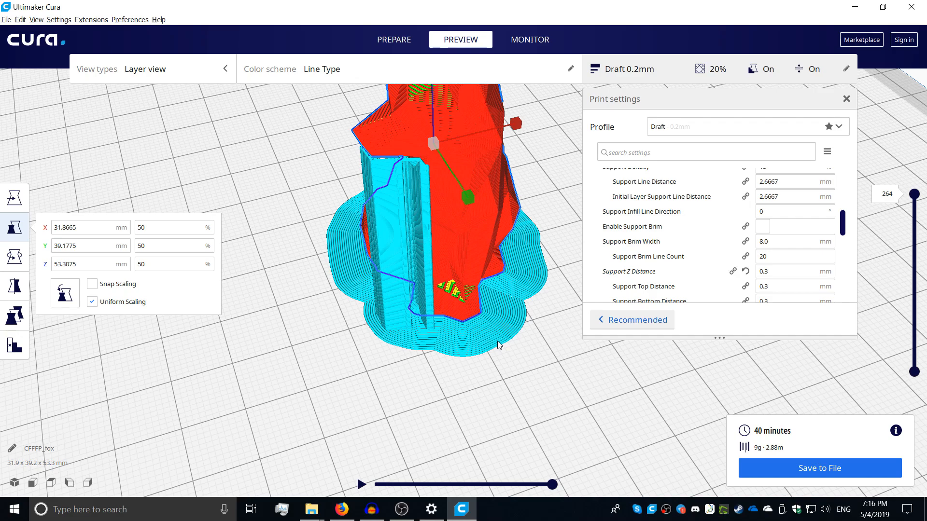
mouse_move(611, 234)
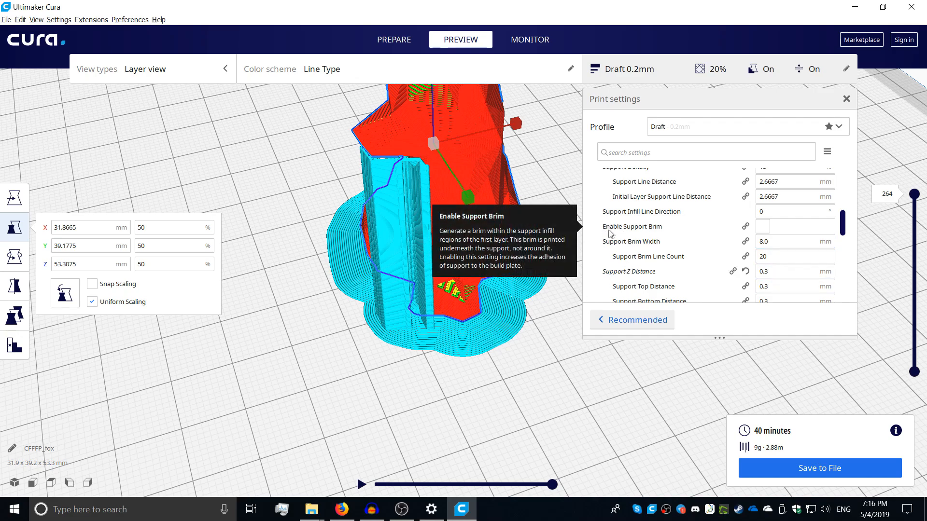
click(763, 226)
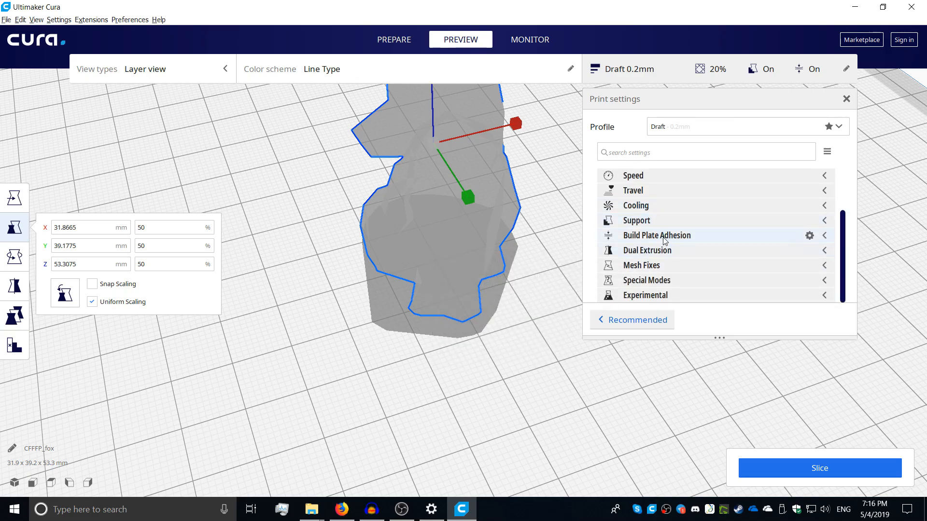
Set build plate adhesion to a 3-line skirt, reslice, and preview up to layer 111
click(657, 235)
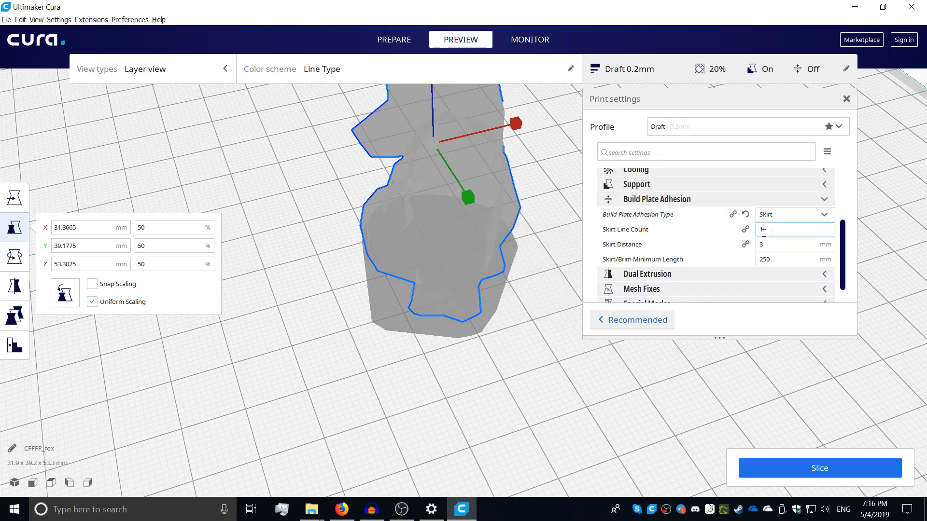
text(3)
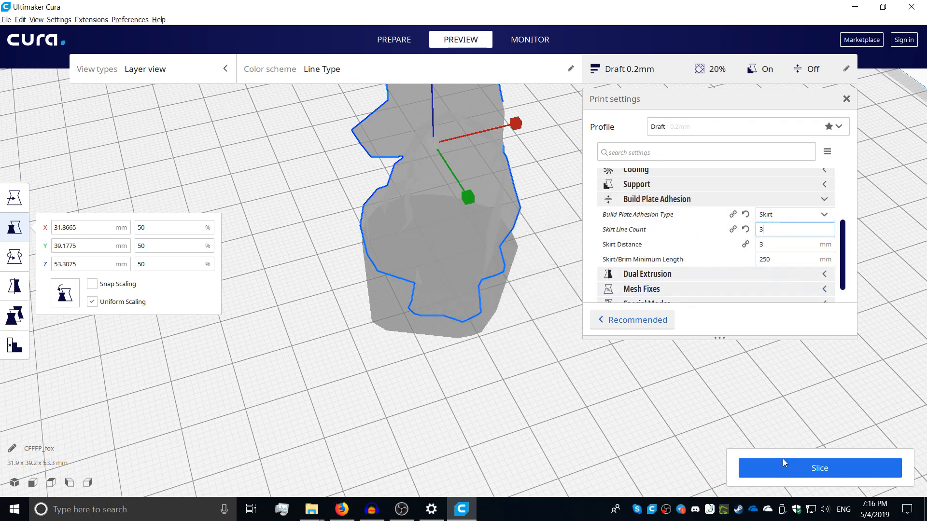
click(820, 469)
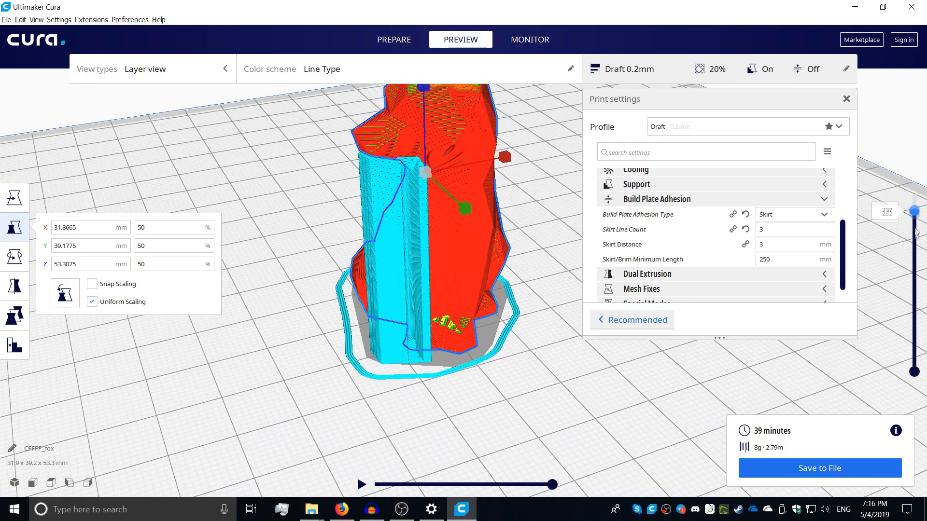
drag(915, 209, 916, 370)
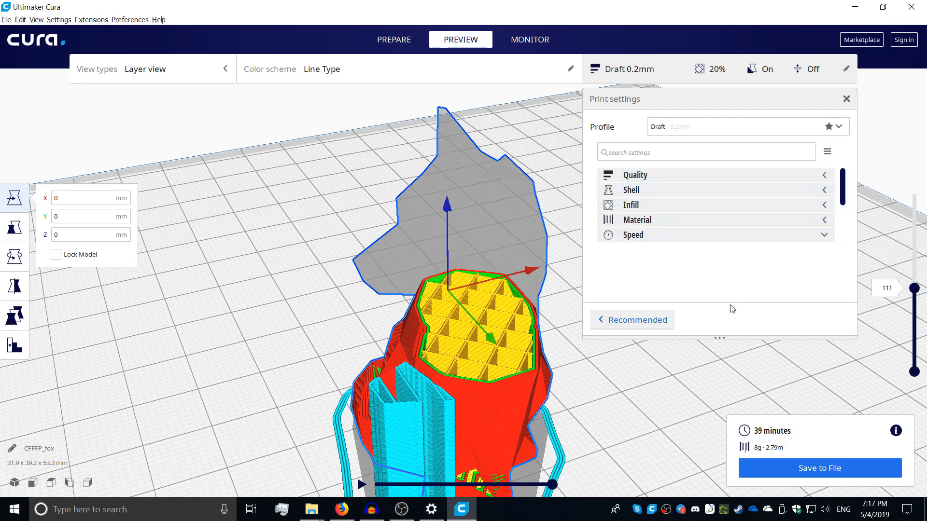
Lower speeds to 40 mm/s print with 20 mm/s walls and top/bottom, reviewing initial layer speeds
click(633, 235)
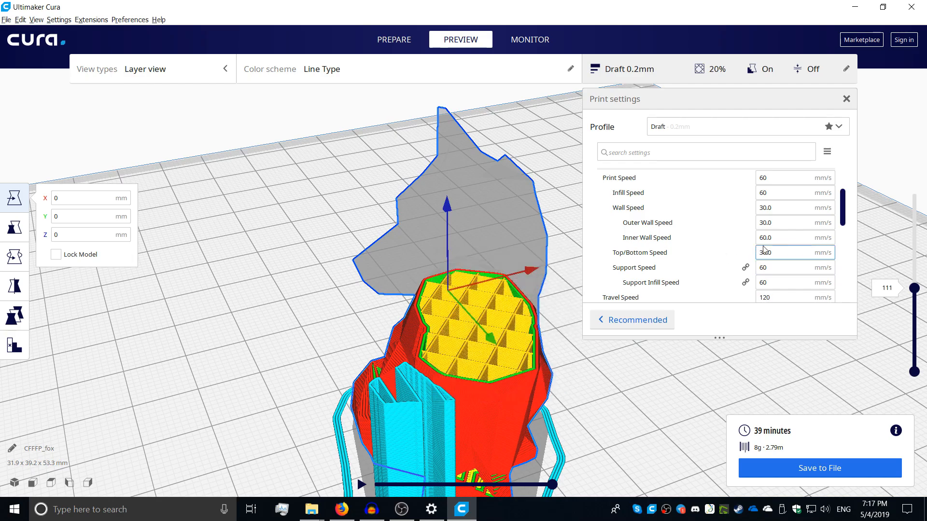
mouse_move(795, 238)
text(40)
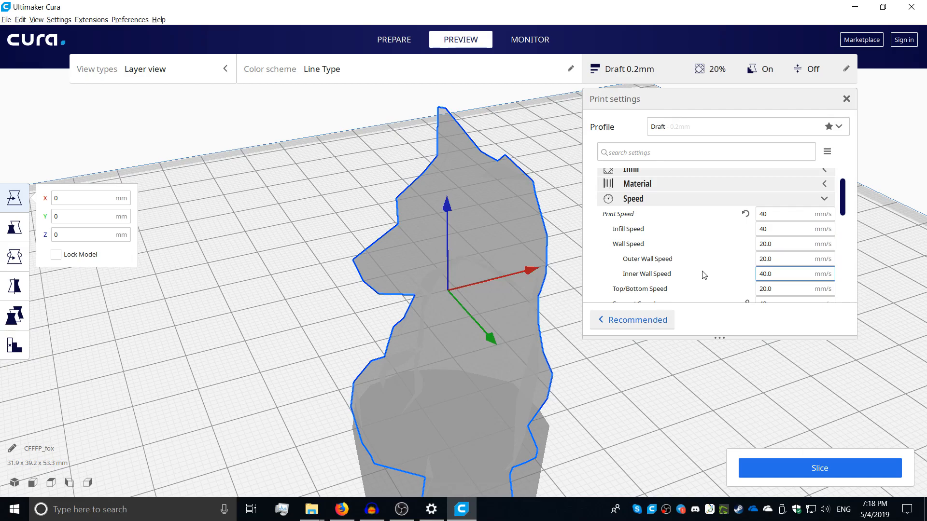
scroll(down, 3)
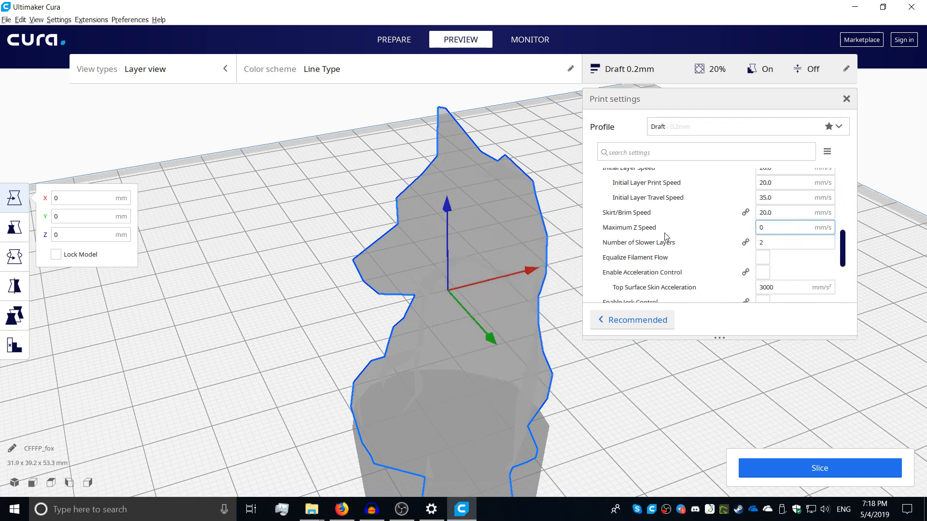
scroll(down, 3)
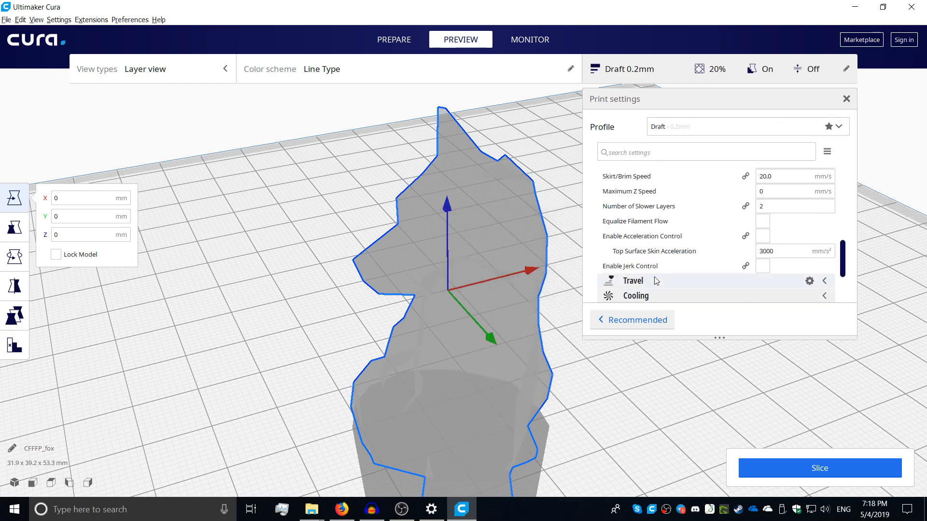
mouse_move(712, 279)
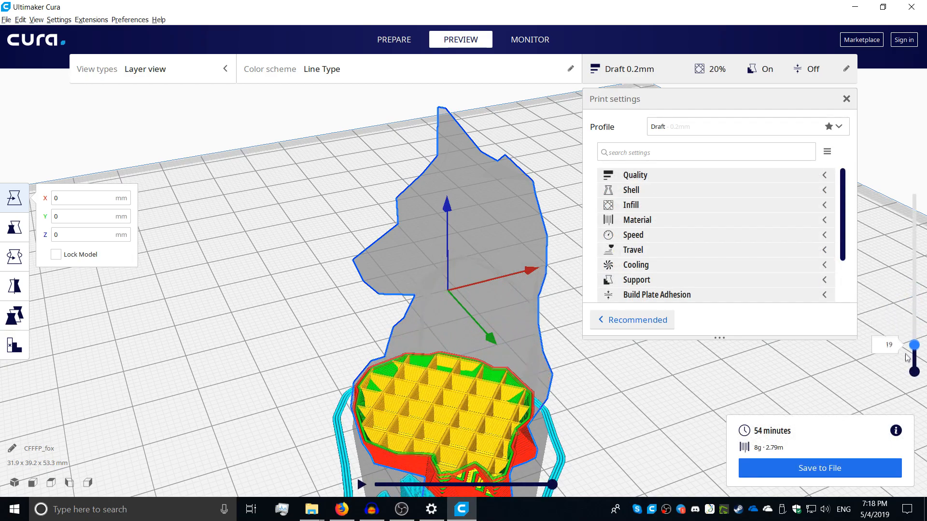
Set Top/Bottom Thickness to 0.8 mm and review the layer counts and pattern
drag(917, 367, 917, 282)
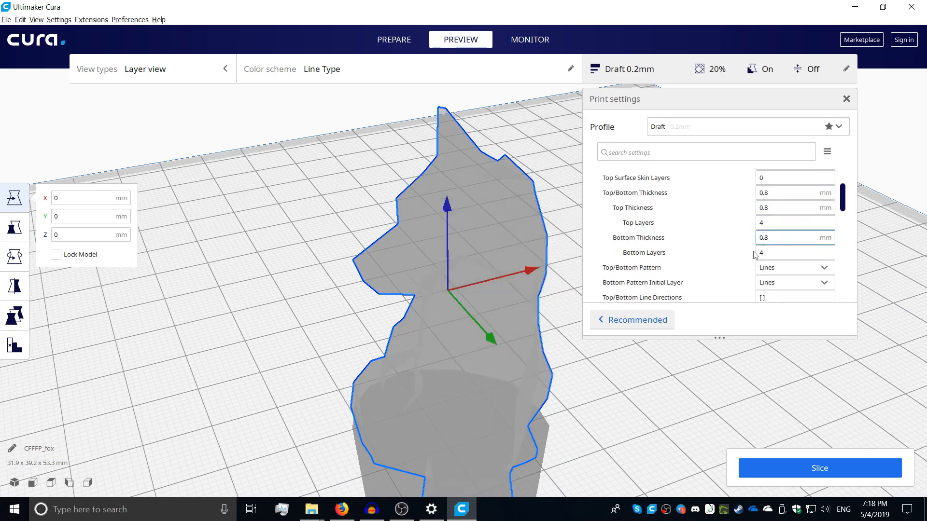
scroll(down, 3)
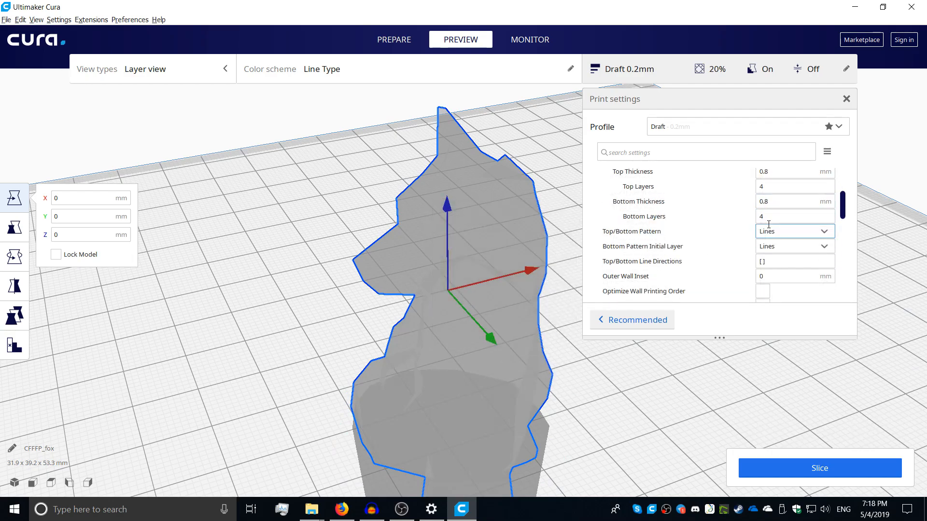
click(793, 249)
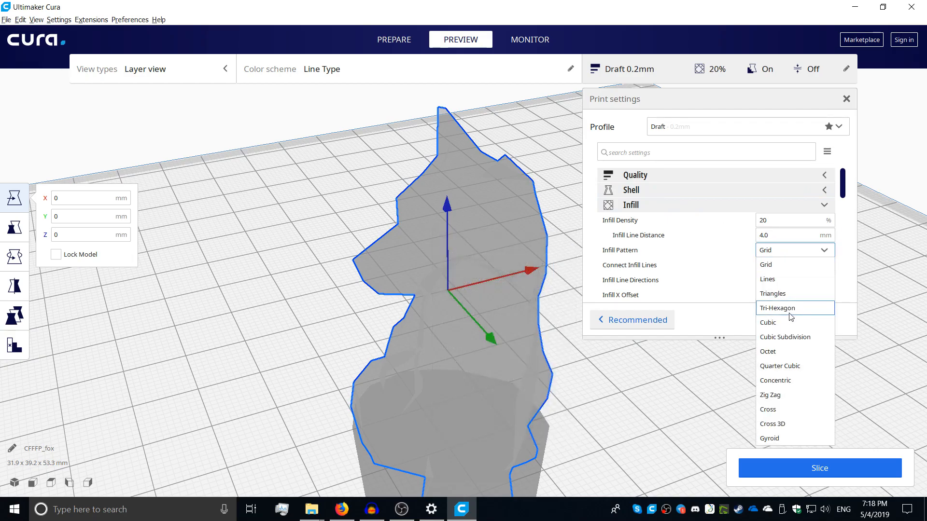
Choose Tri-Hexagon as the fox's infill pattern
click(779, 308)
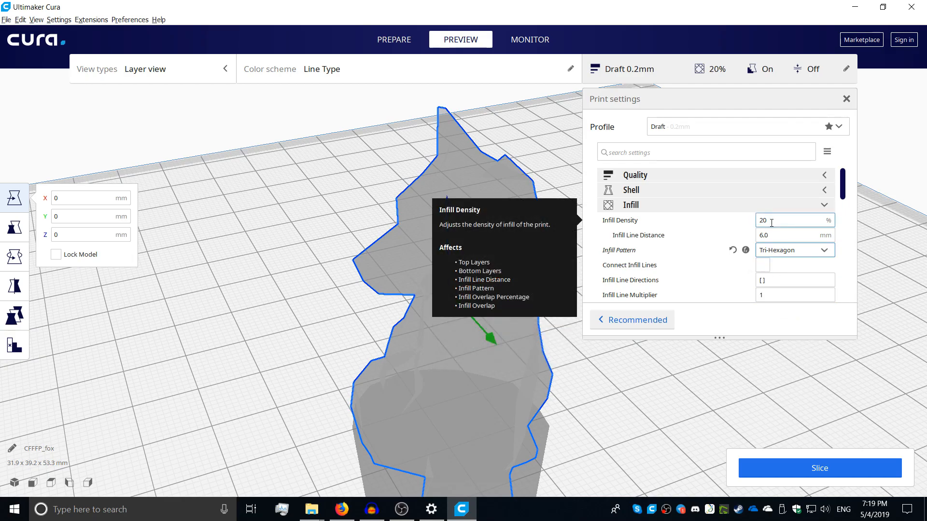
Set infill density to 15, reslice the fox, and inspect the infill around layer 180
triple_click(792, 220)
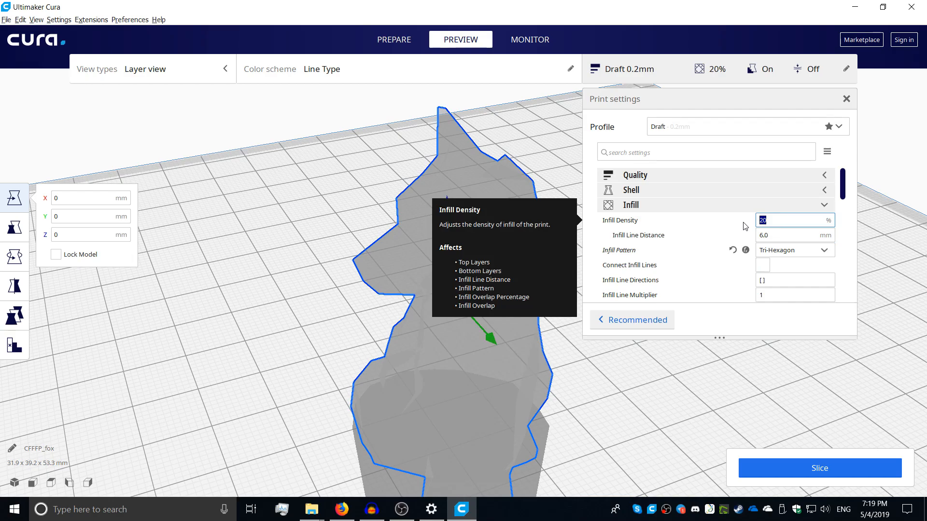
text(15)
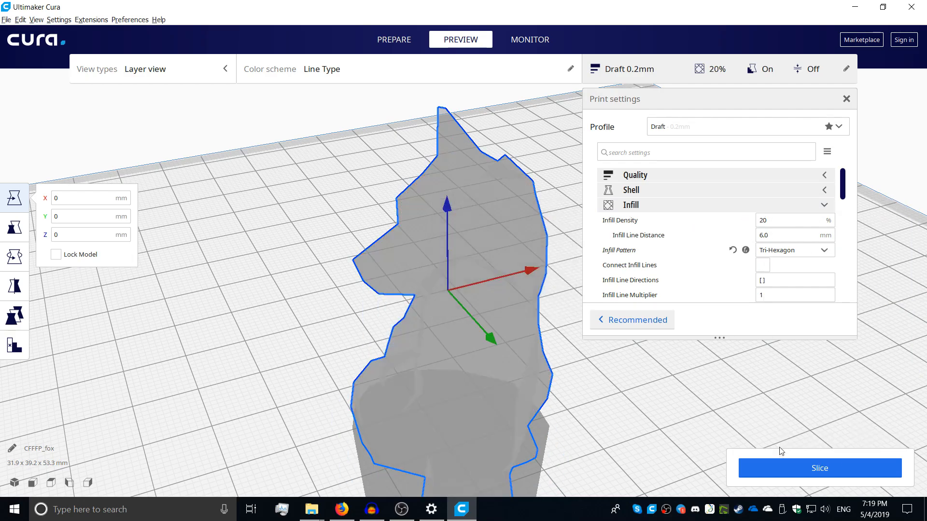
click(820, 468)
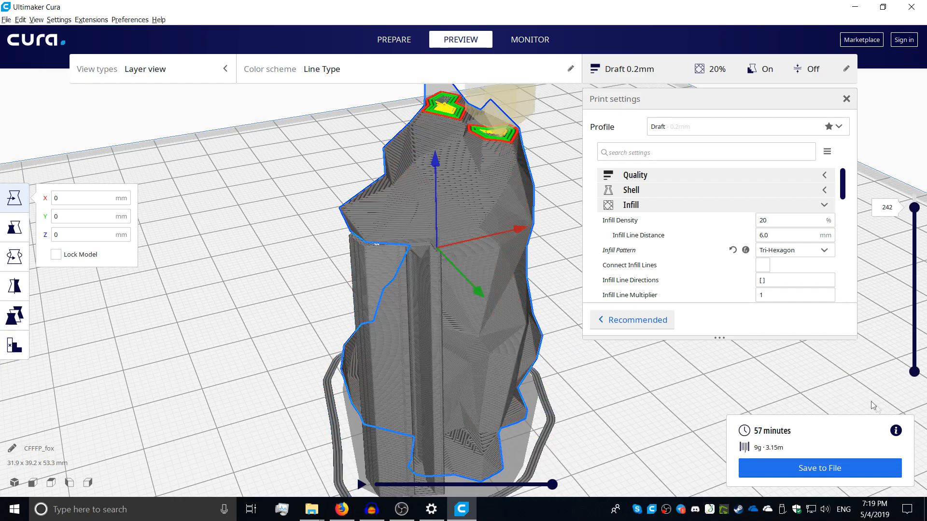
drag(915, 197, 915, 246)
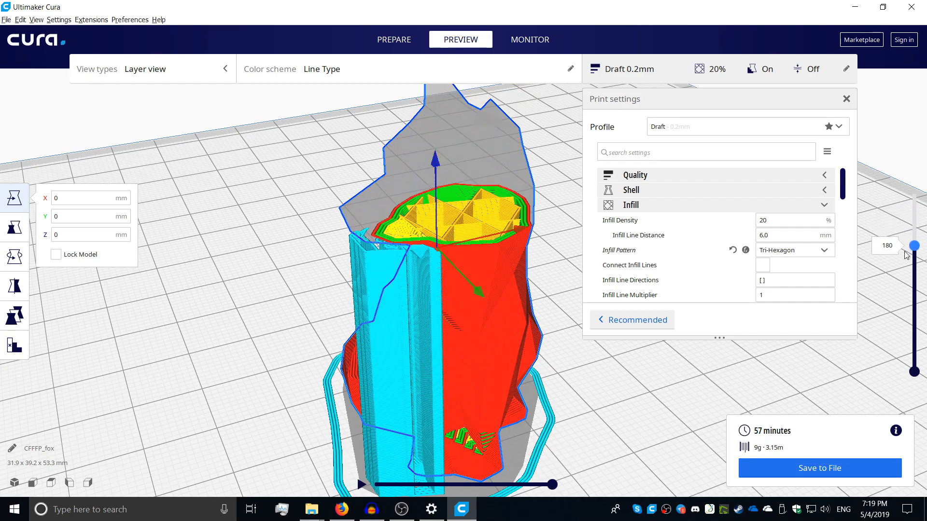
drag(916, 244, 915, 194)
text(z hop)
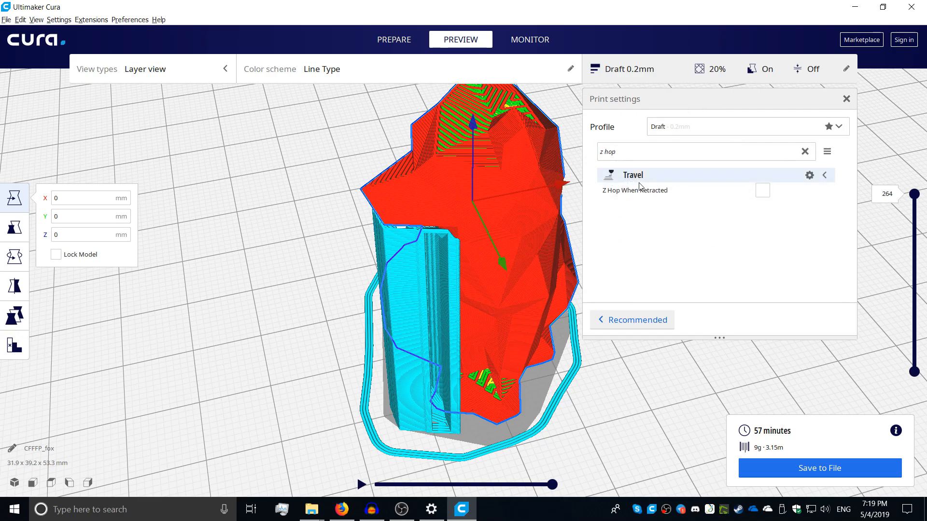
Enable Z Hop When Retracted with a 1 mm hop height
click(762, 191)
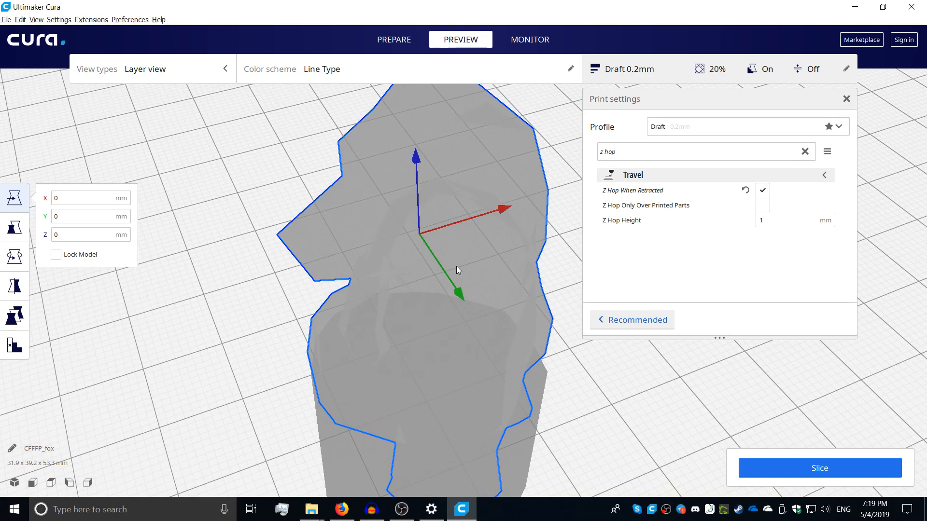
mouse_move(465, 257)
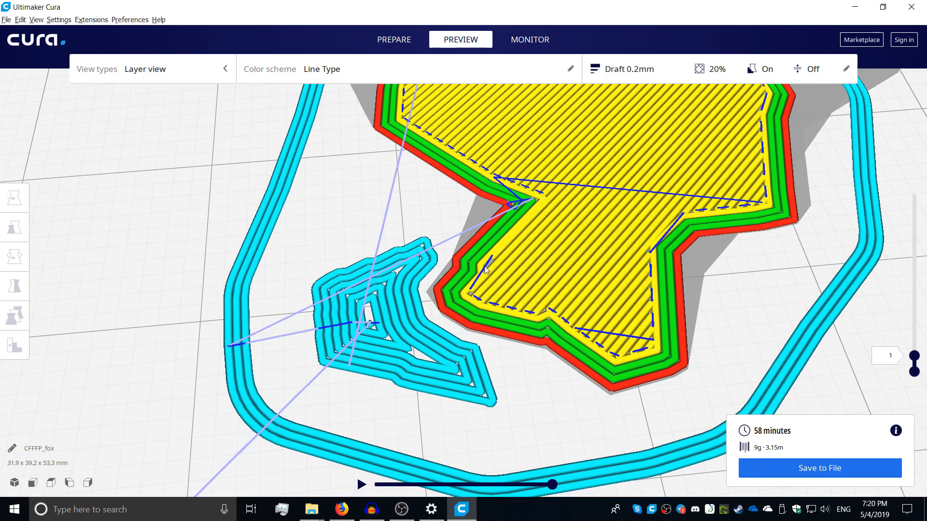
mouse_move(280, 316)
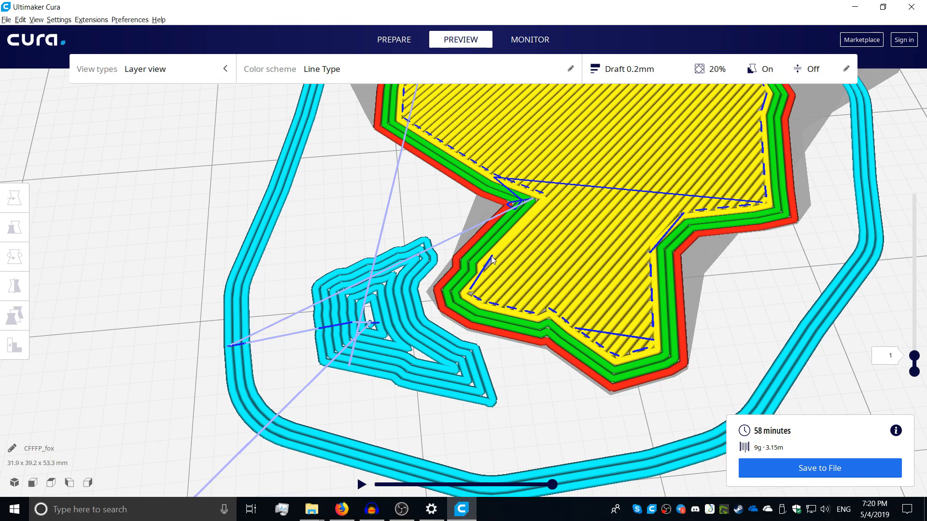
mouse_move(470, 298)
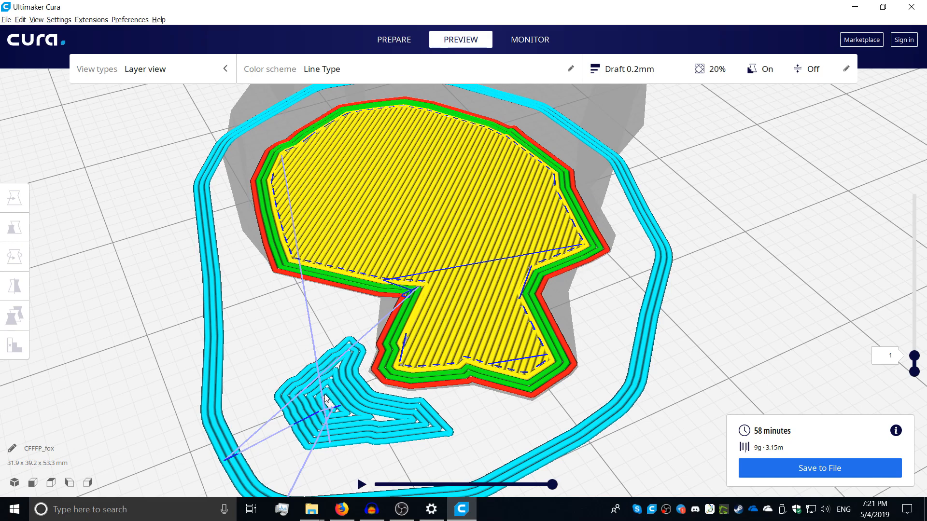
Pull the view back to the whole fox resliced with 0.6 mm Z hop height
drag(912, 364, 912, 353)
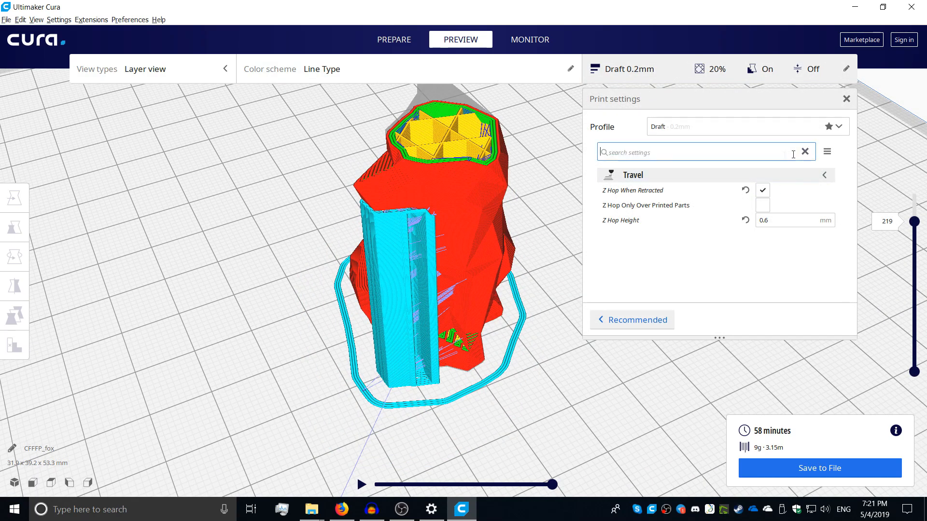
Set Combing Mode to Not in Skin, reslice, inspect layer 1 travel, then clear the search
text(combing)
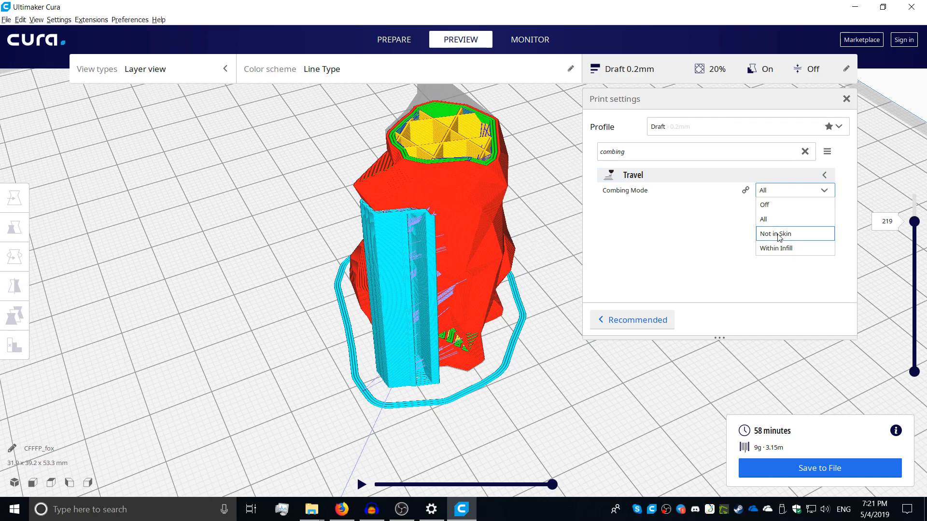
click(777, 234)
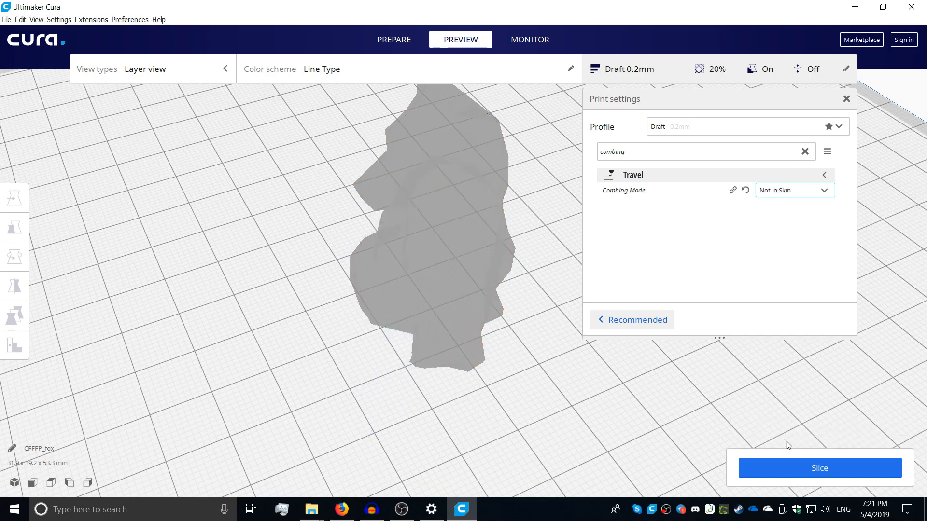
click(818, 468)
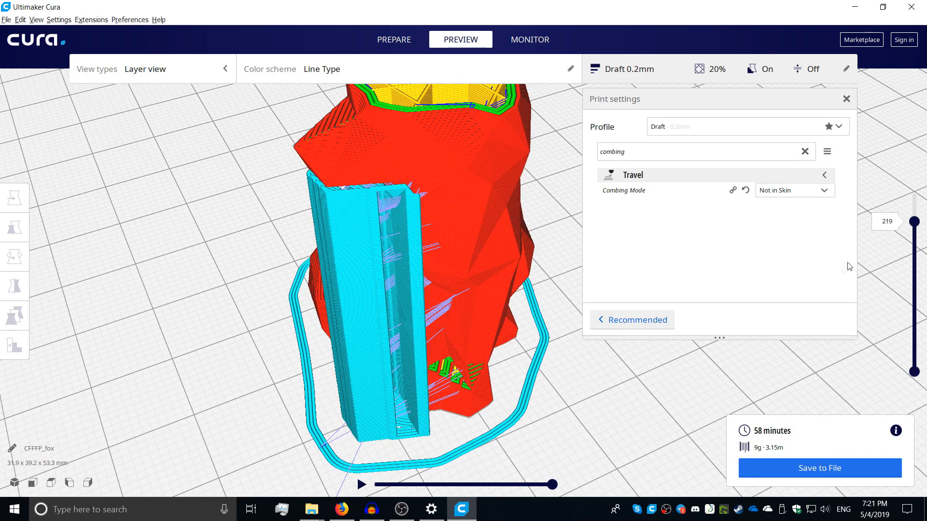
drag(915, 220, 914, 318)
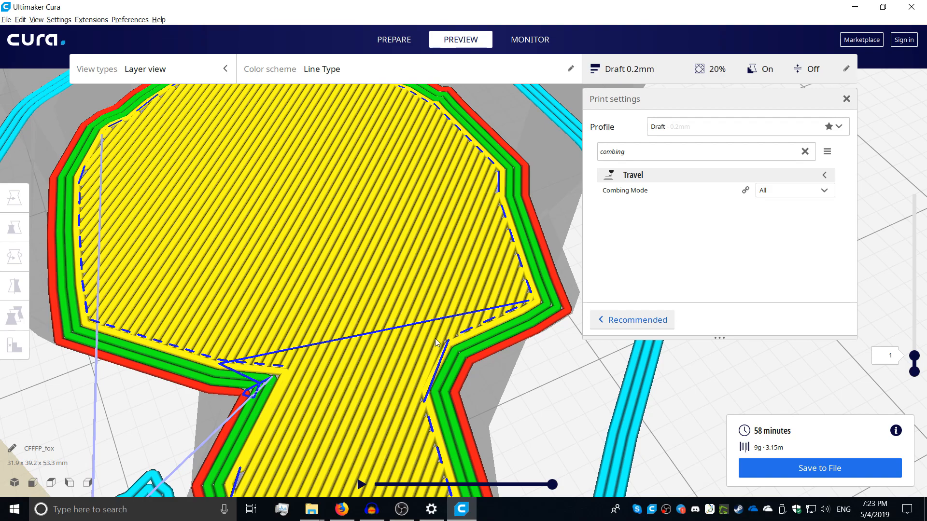
click(794, 190)
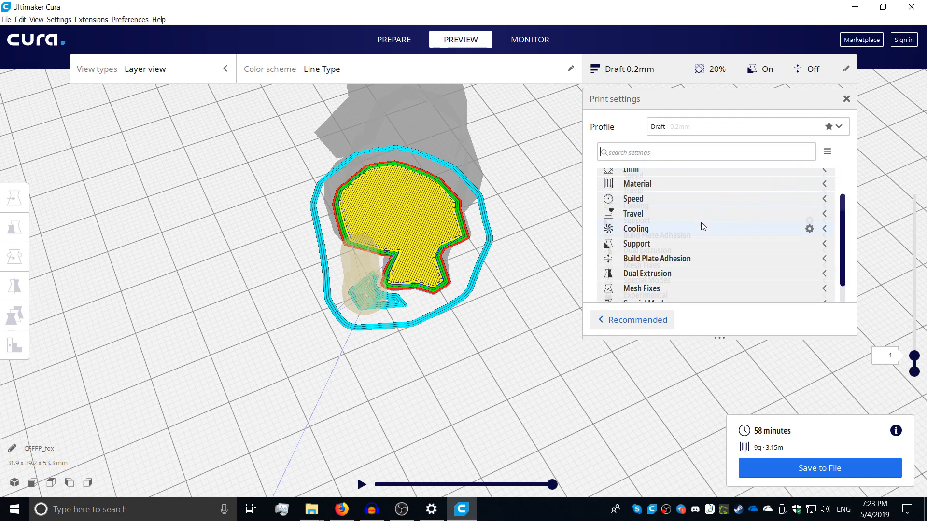
Clear the settings search and show all 264 layers of the sliced fox, orbiting out to see it whole
scroll(down, 3)
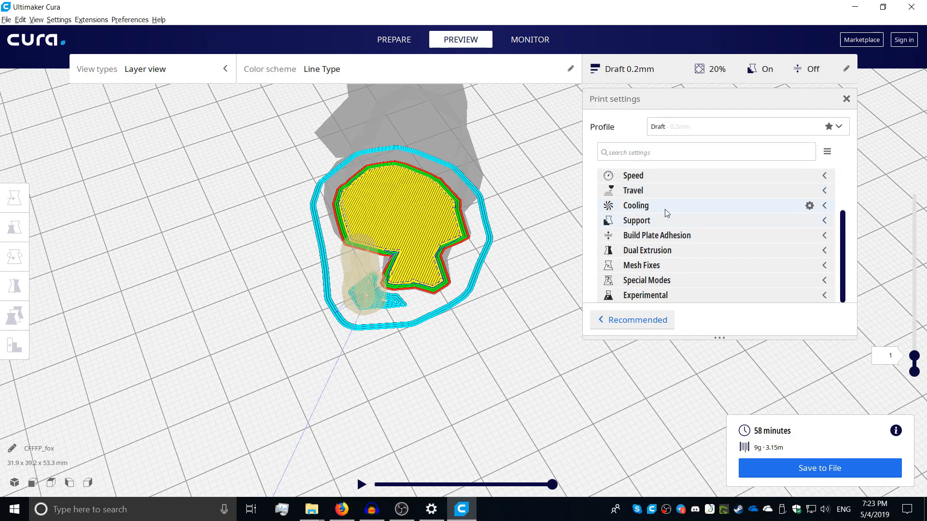
click(635, 205)
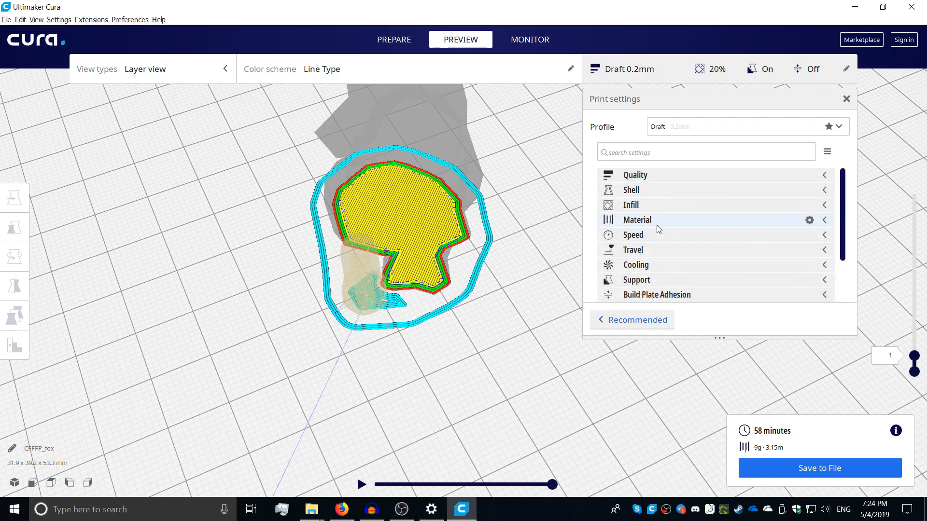
drag(913, 354, 912, 194)
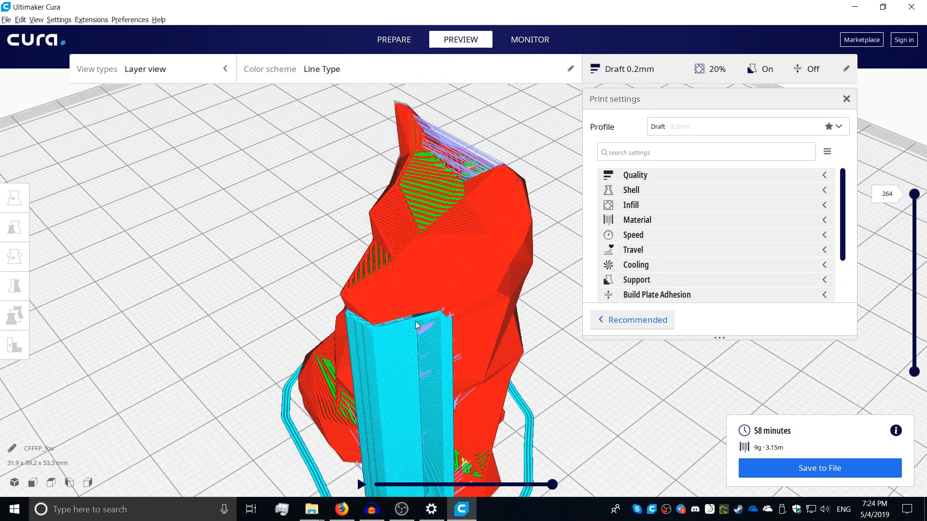
drag(417, 325, 481, 349)
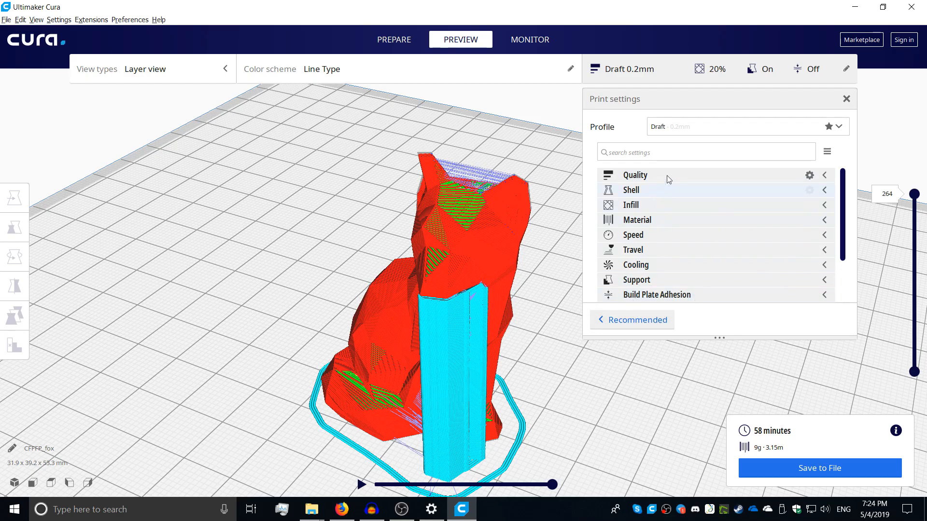
Create profile '0.2mm Draft' from the current overrides and reslice the fox (58 min)
click(745, 125)
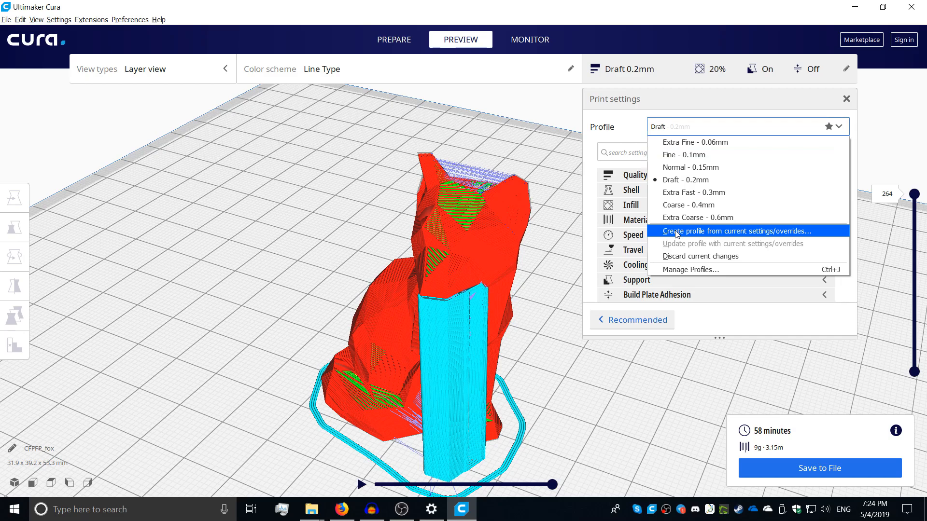
click(728, 231)
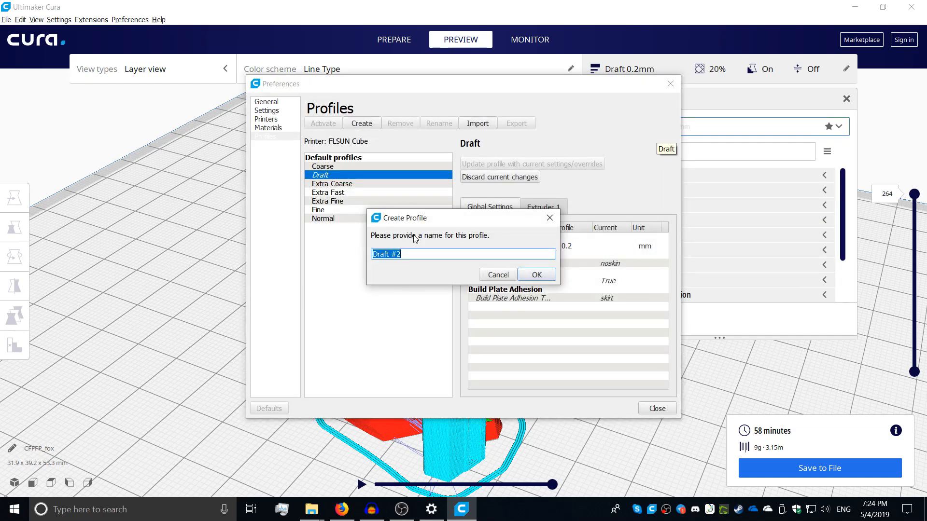
text(0.2mm)
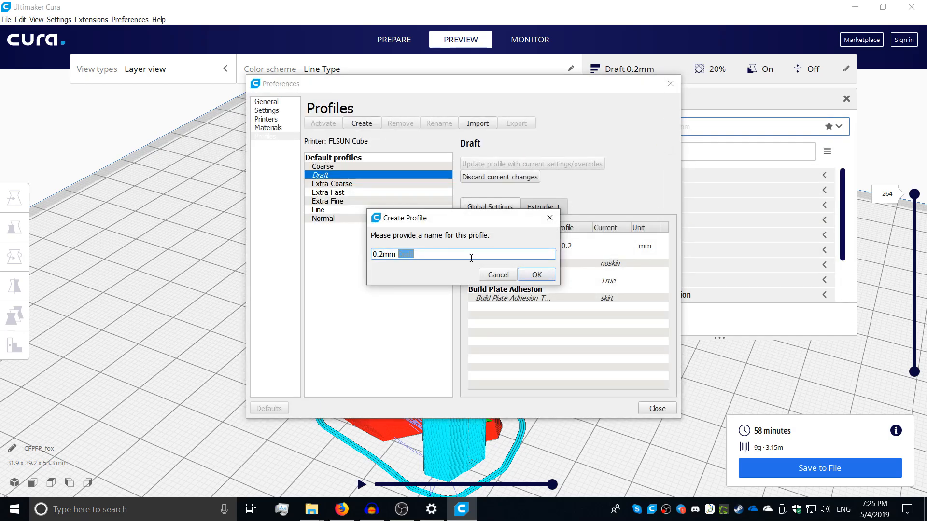
click(536, 274)
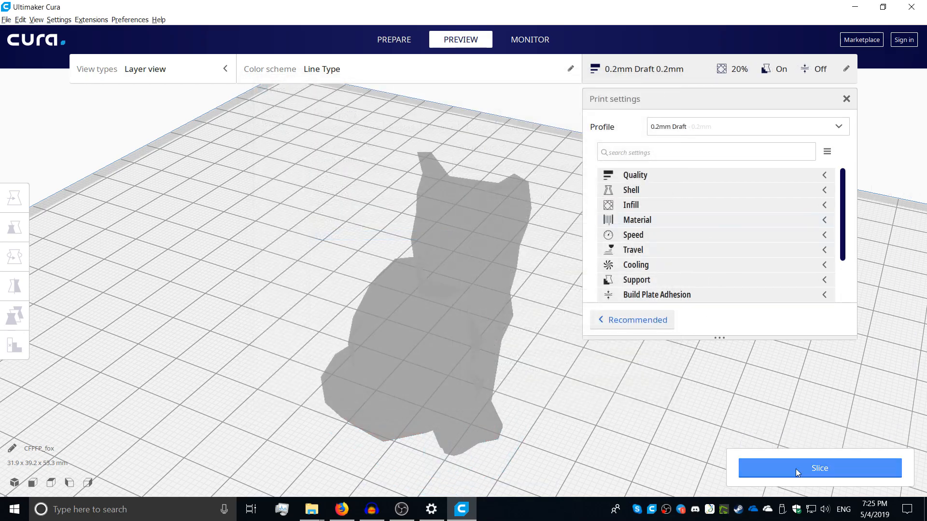
click(820, 468)
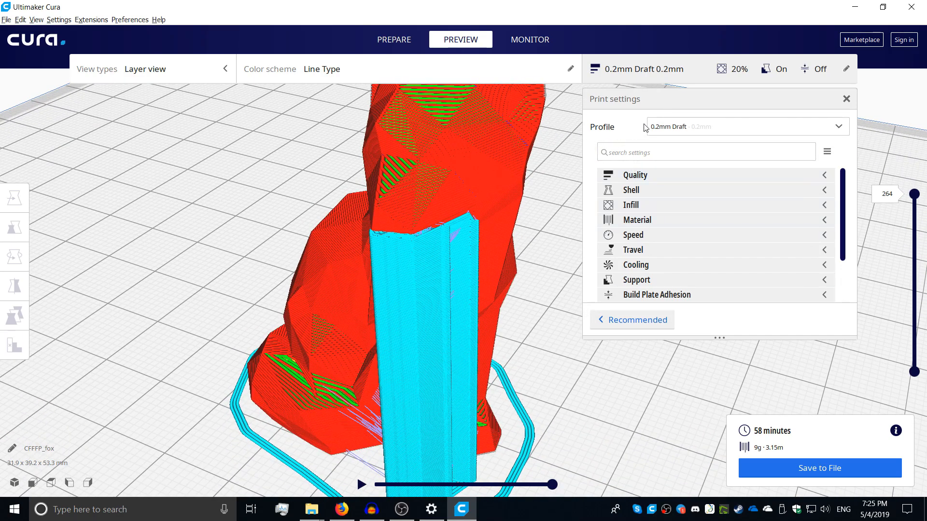
mouse_move(570, 230)
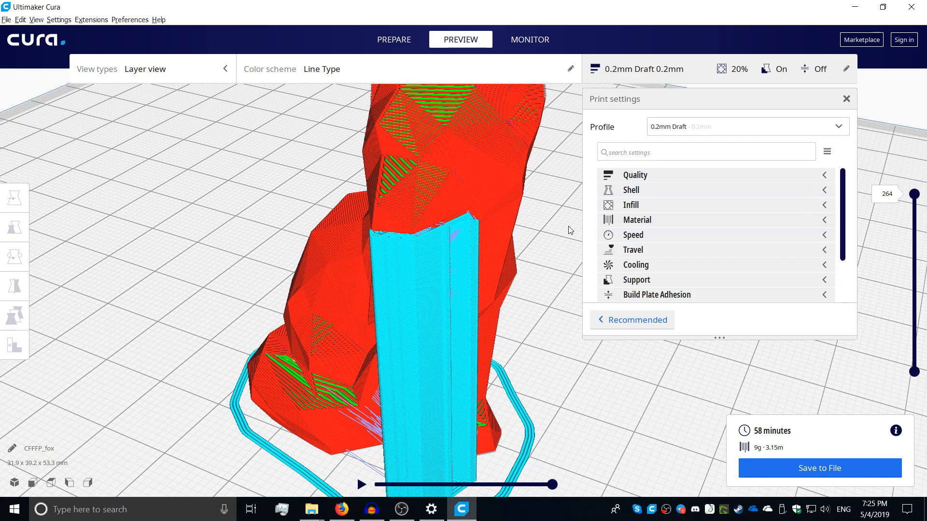
mouse_move(685, 231)
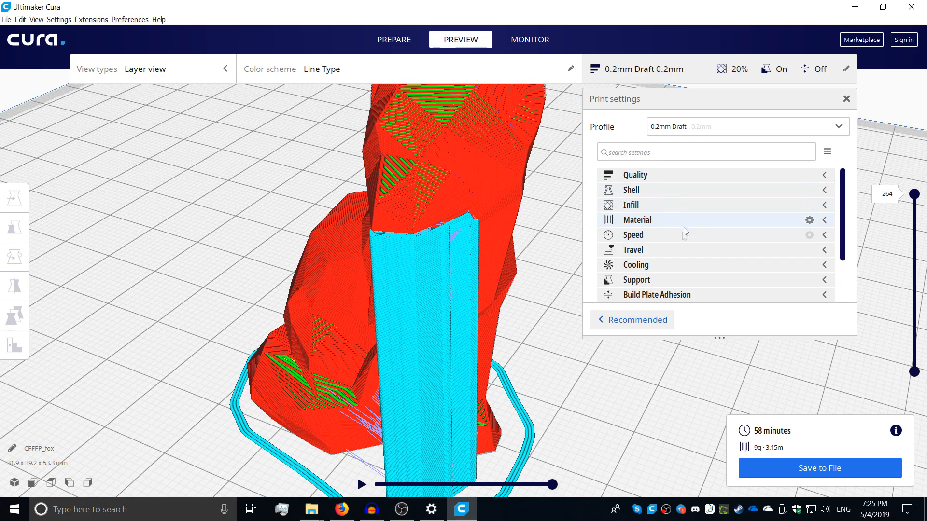
mouse_move(716, 264)
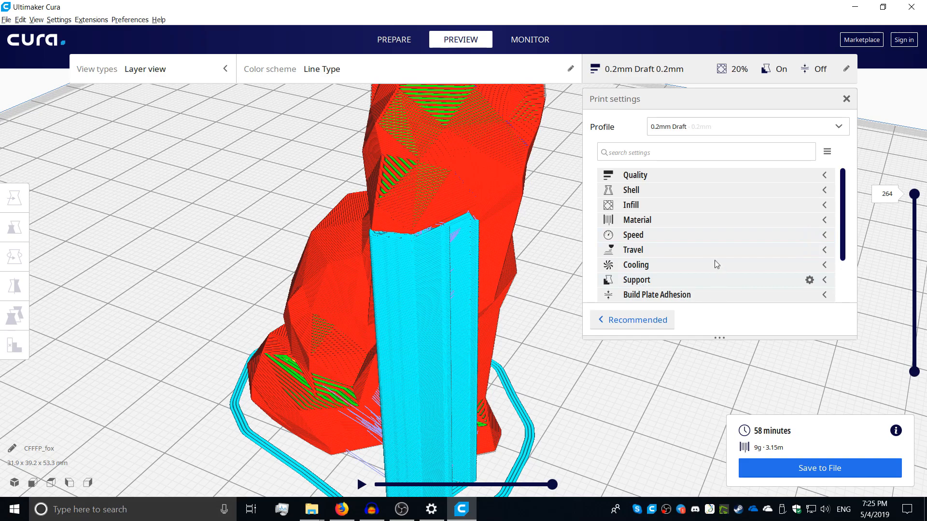
Inspect support in the lower layers, then update the '0.2mm Draft' profile with current overrides
click(636, 280)
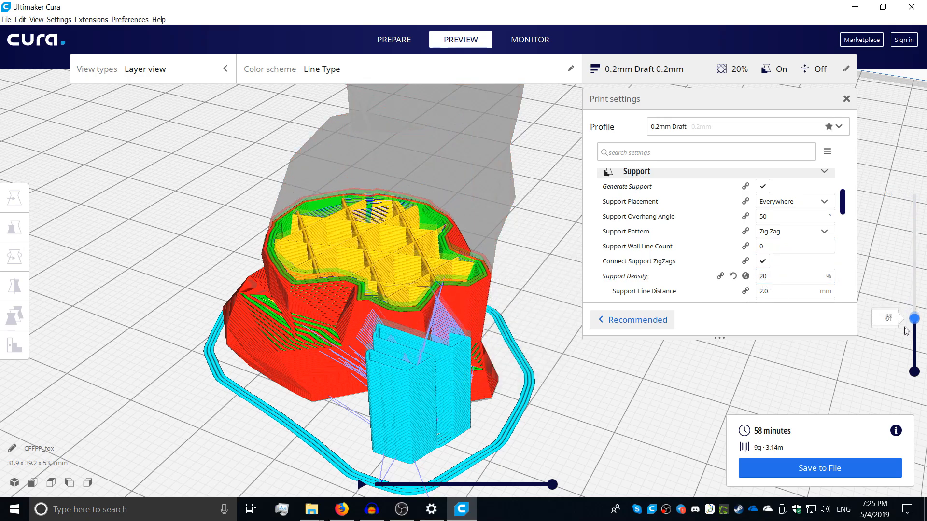
drag(916, 319, 916, 360)
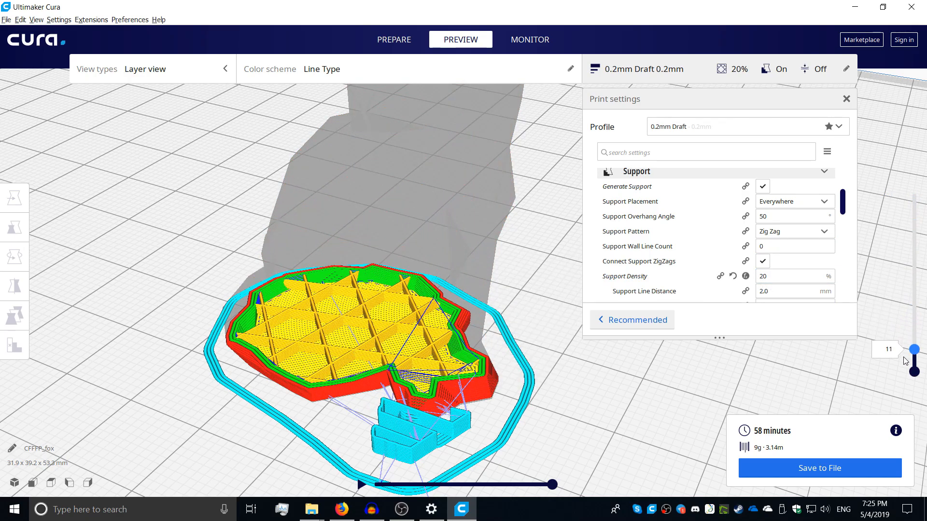
drag(918, 361, 918, 194)
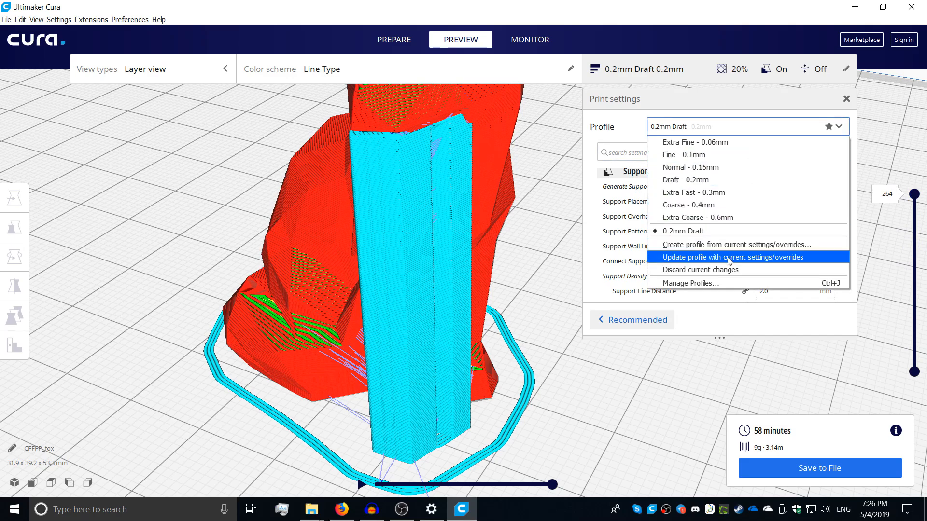
click(731, 257)
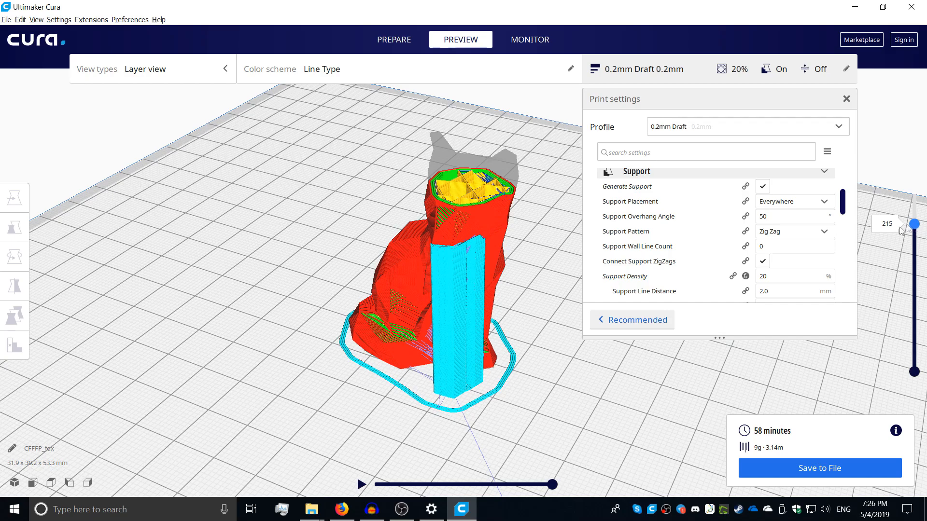
Start saving the G-code, briefly viewing and closing the general preferences
click(820, 468)
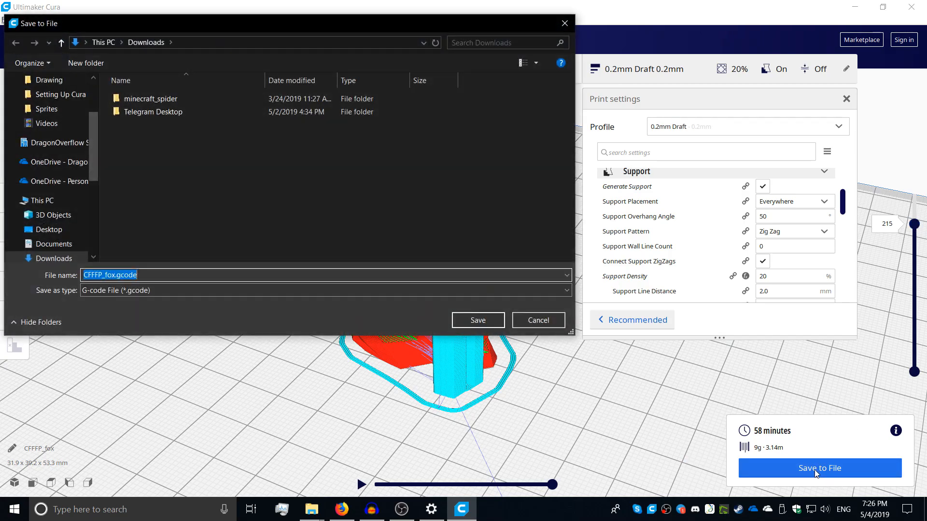
click(42, 199)
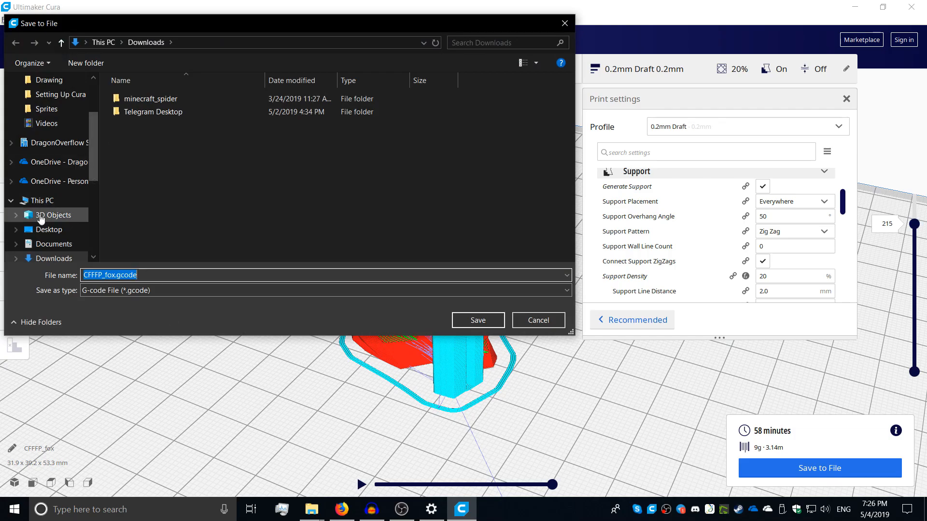
click(48, 229)
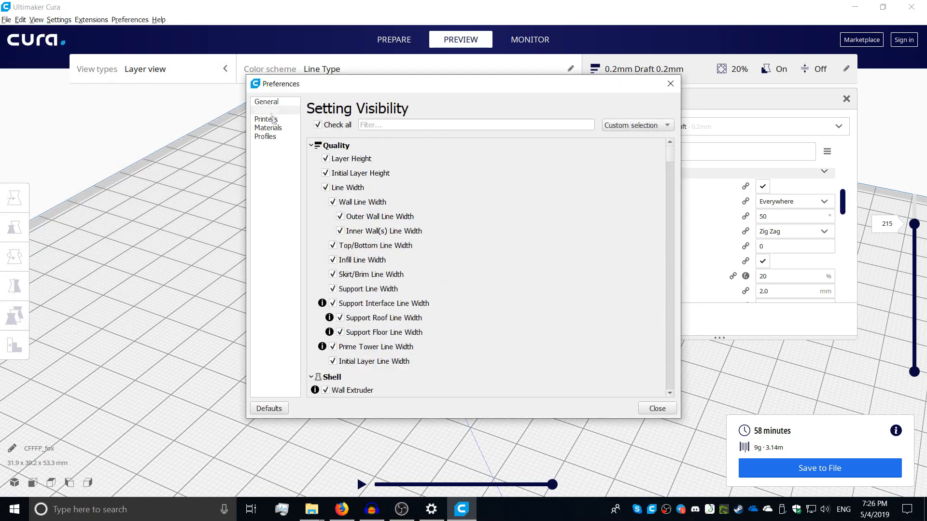
click(267, 102)
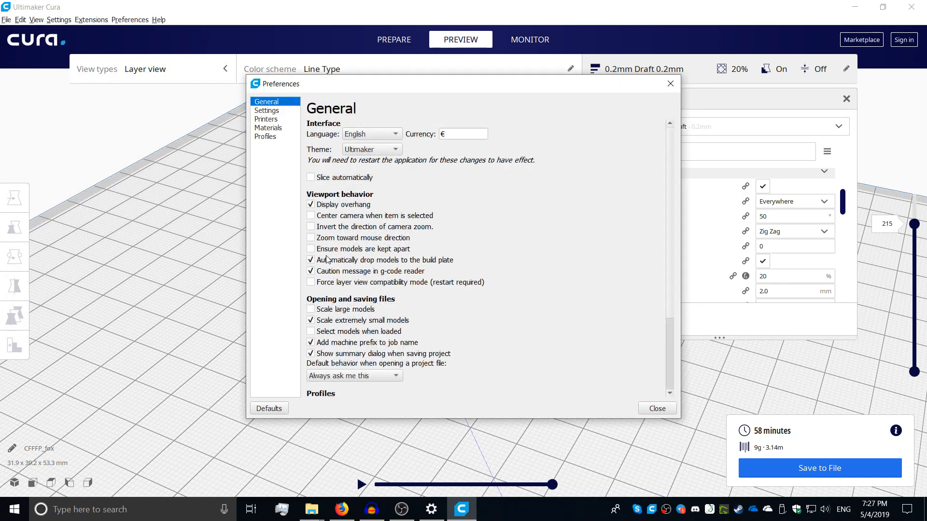
click(311, 343)
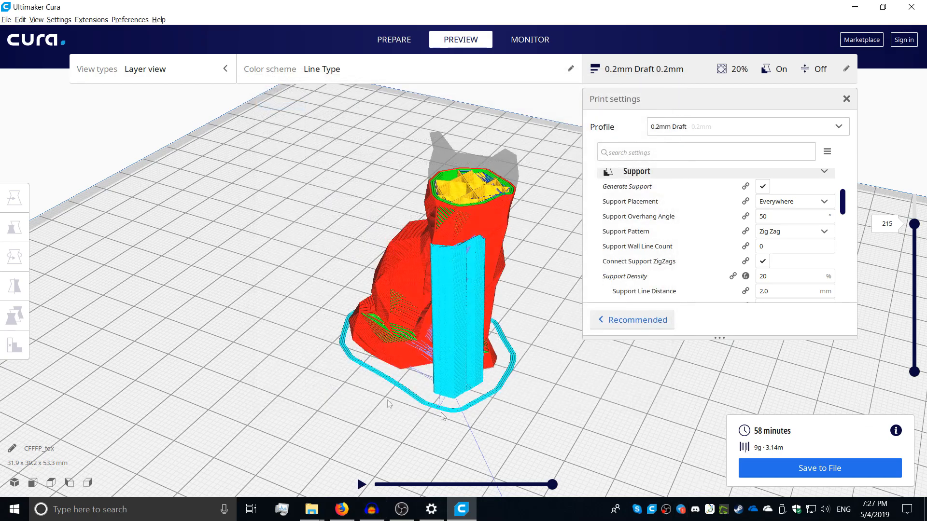
mouse_move(426, 245)
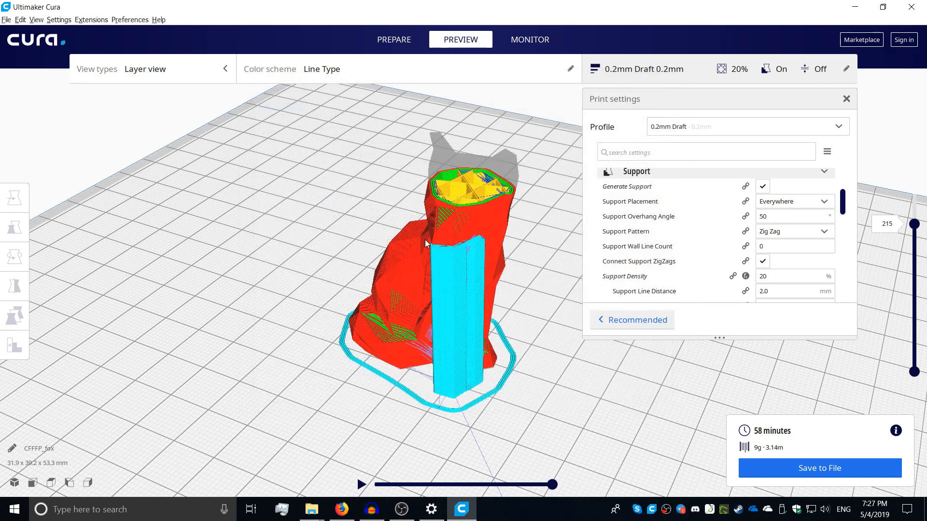
Save the sliced fox as fox.gcode in the Downloads folder
click(820, 467)
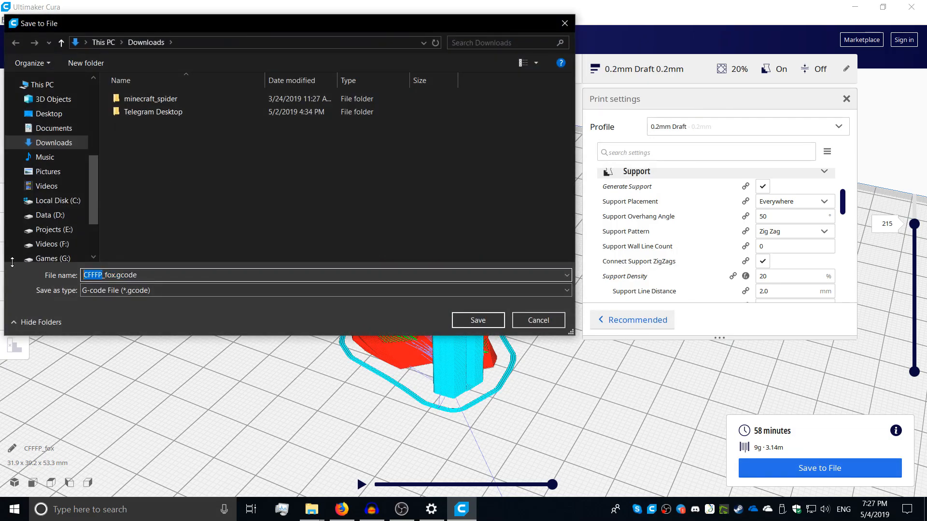
click(477, 320)
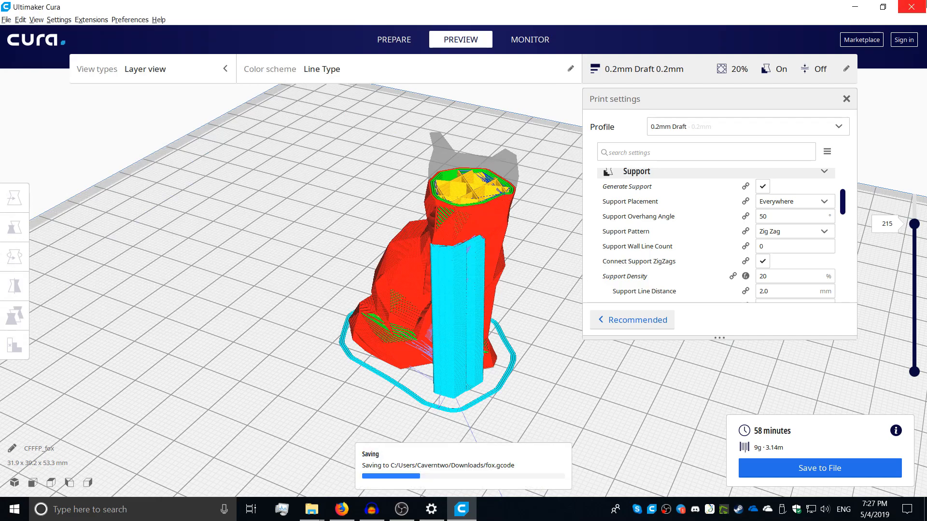